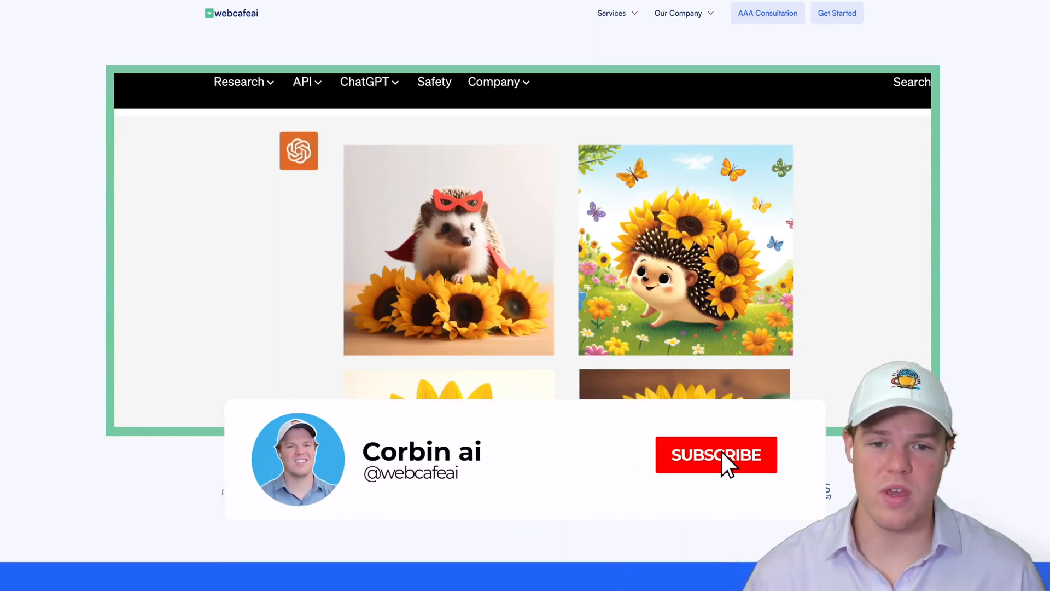
Step: Browse the OpenAI DALL·E 3 announcement page down to the Creative control example gallery
{"action": "left_click", "coordinate": [716, 455]}
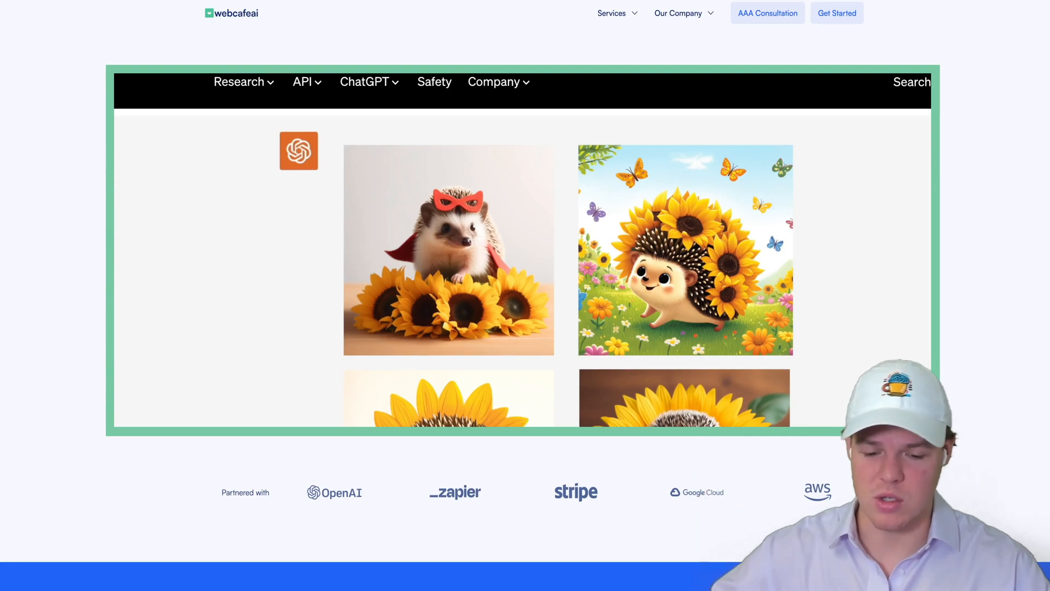
{"action": "scroll", "scroll_direction": "down", "scroll_amount": 3}
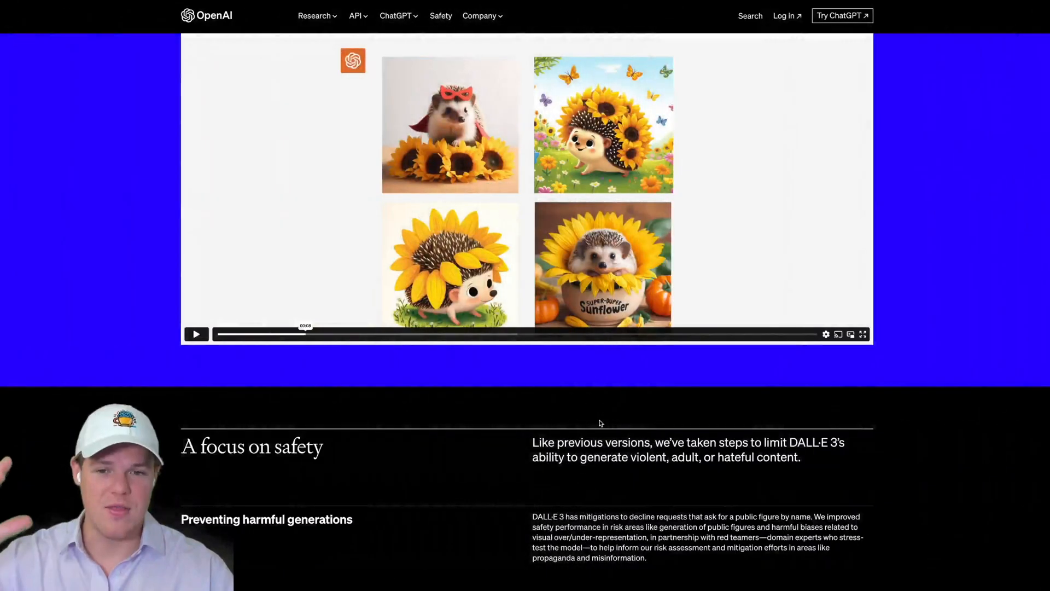
{"action": "scroll", "scroll_direction": "up", "scroll_amount": 3}
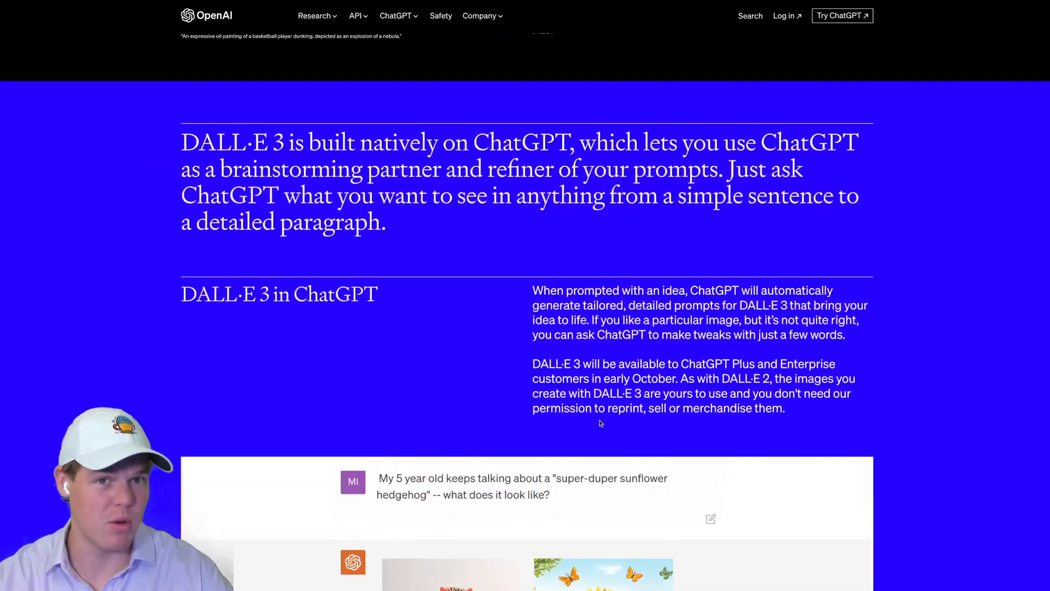
{"action": "scroll", "scroll_direction": "up", "scroll_amount": 3}
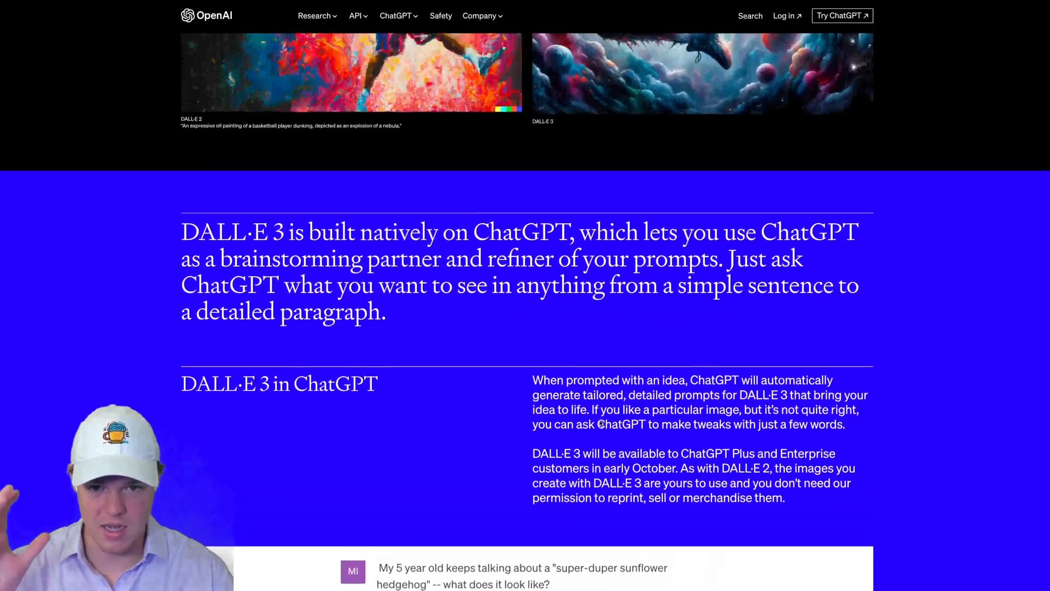
{"action": "scroll", "scroll_direction": "up", "scroll_amount": 3}
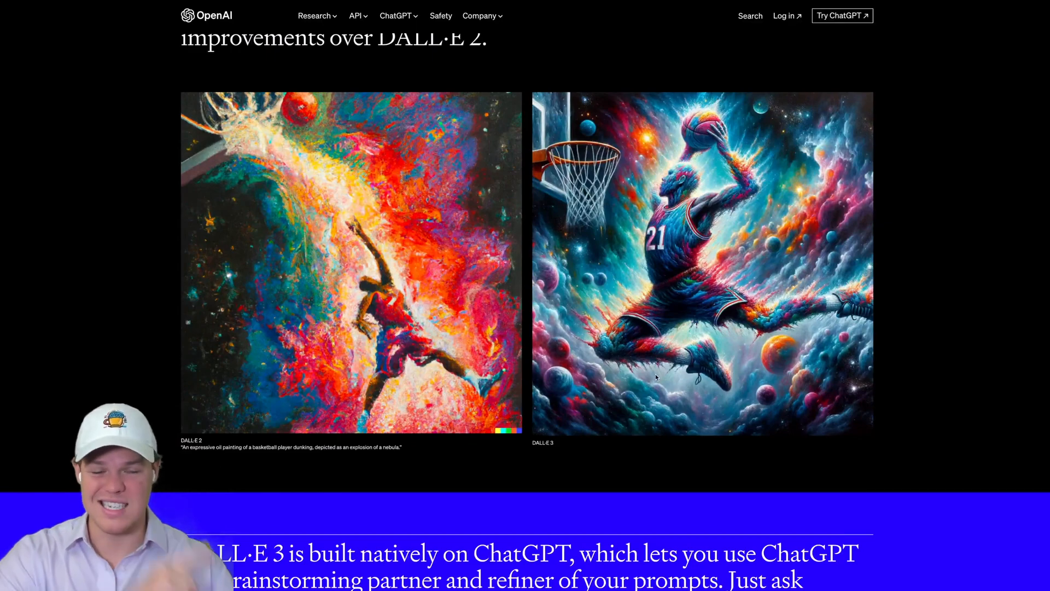
{"action": "scroll", "scroll_direction": "down", "scroll_amount": 3}
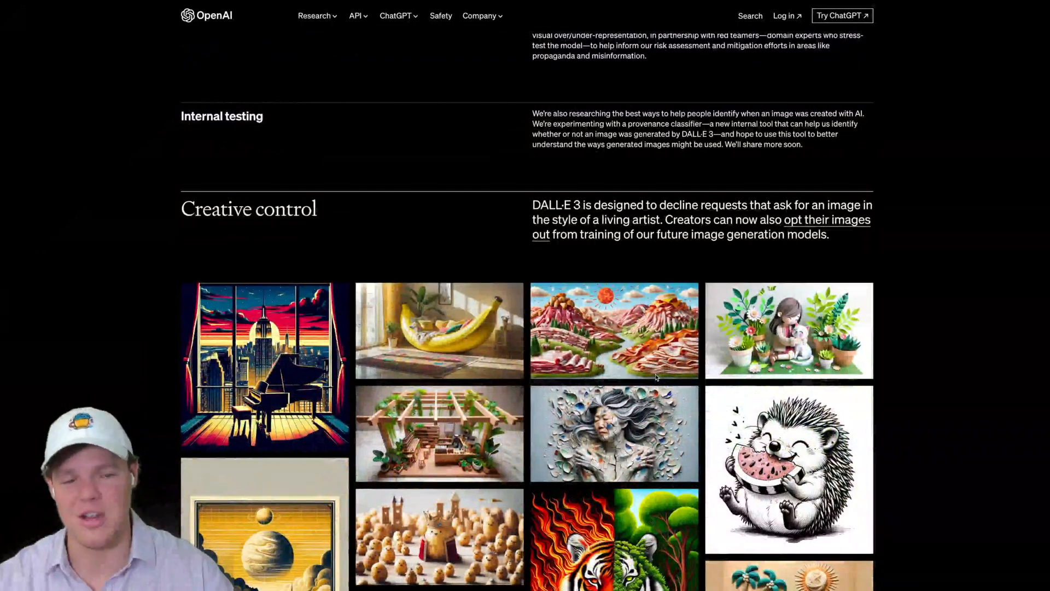
{"action": "scroll", "scroll_direction": "down", "scroll_amount": 3}
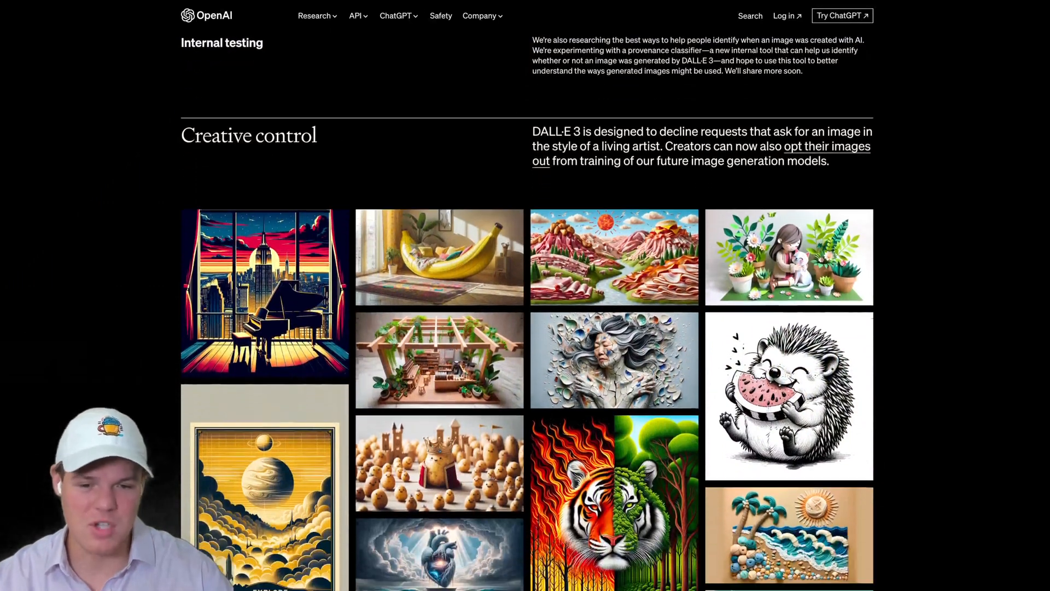
{"action": "scroll", "scroll_direction": "down", "scroll_amount": 3}
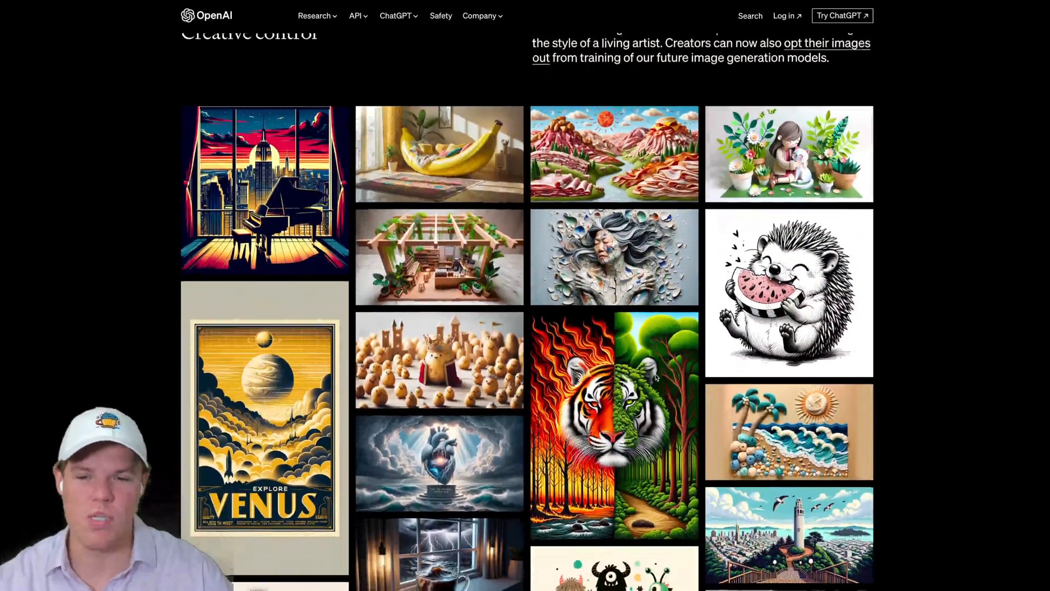
{"action": "scroll", "scroll_direction": "down", "scroll_amount": 3}
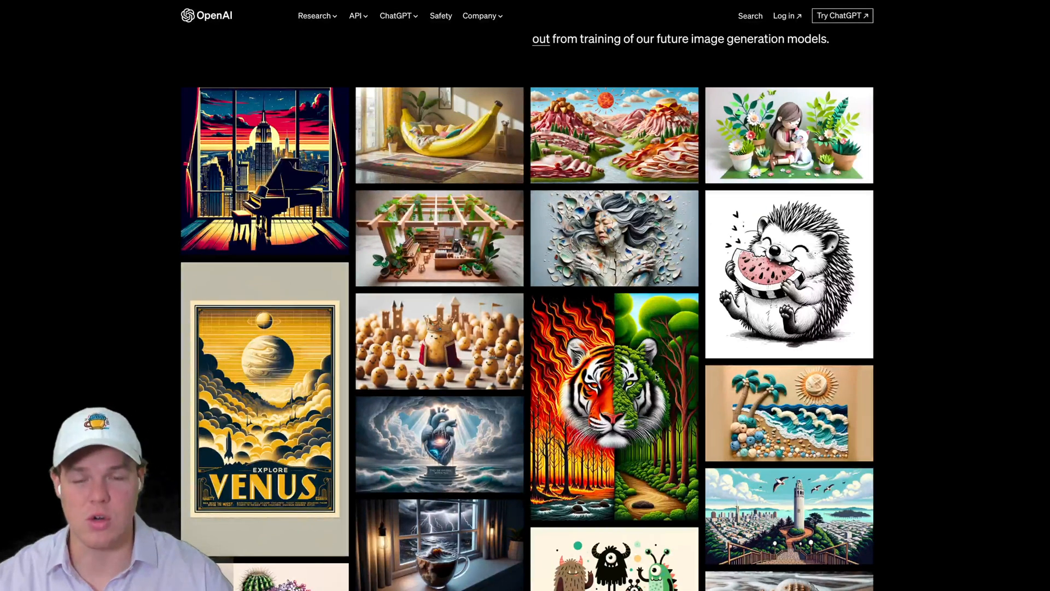
{"action": "scroll", "scroll_direction": "down", "scroll_amount": 3}
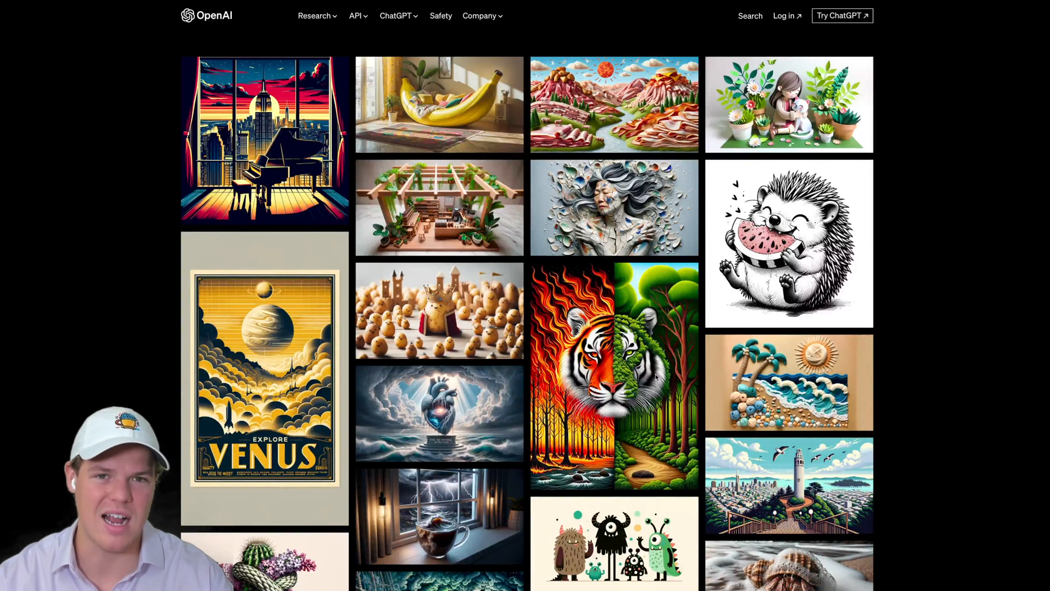
{"action": "scroll", "scroll_direction": "down", "scroll_amount": 3}
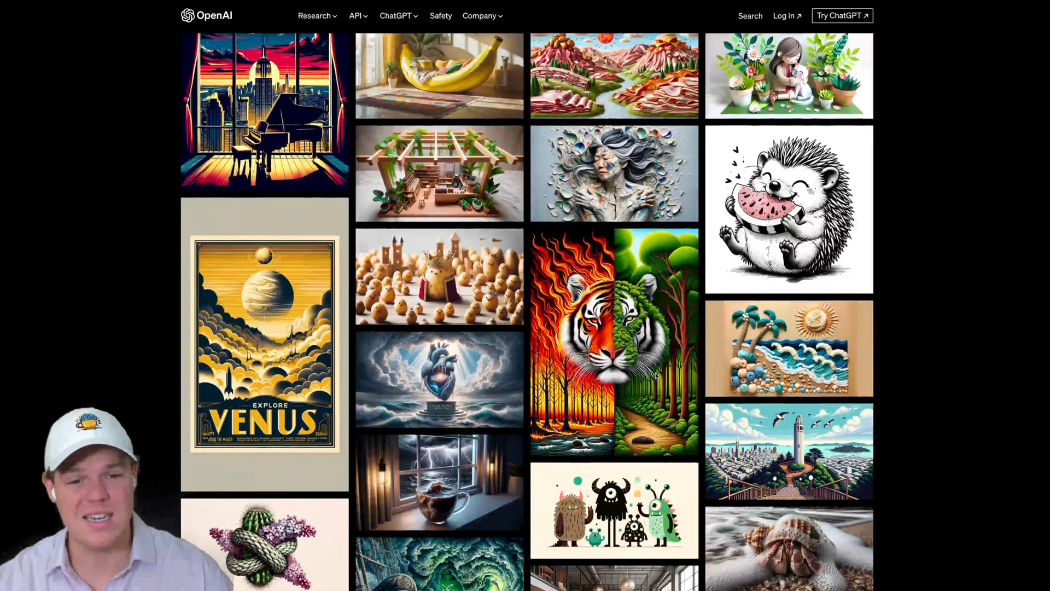
{"action": "scroll", "scroll_direction": "down", "scroll_amount": 3}
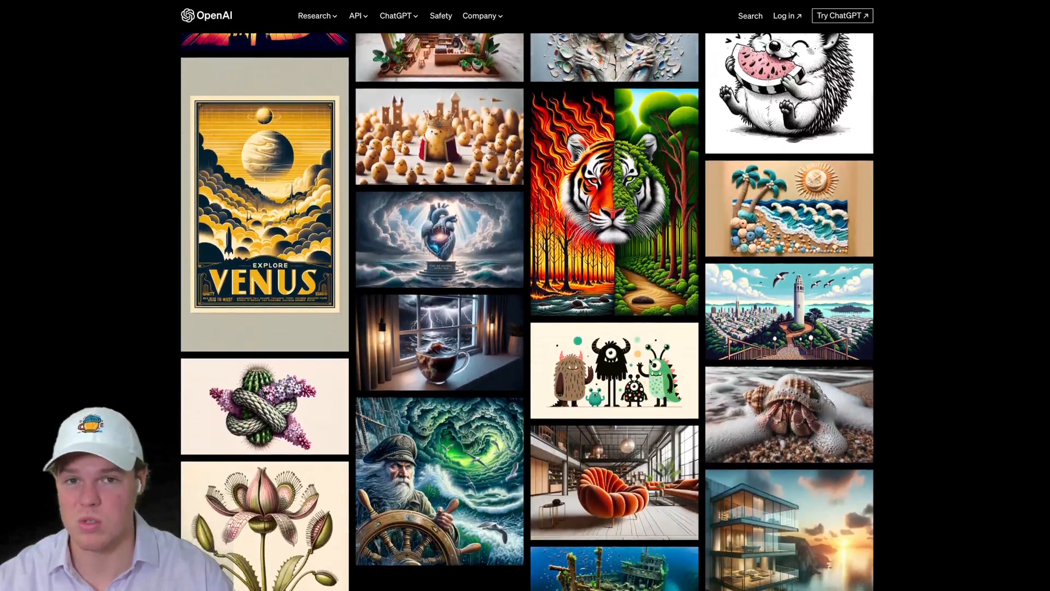
Step: Switch to ChatGPT Plus on a new chat with GPT-4 selected and look over the page
{"action": "left_click", "coordinate": [439, 138]}
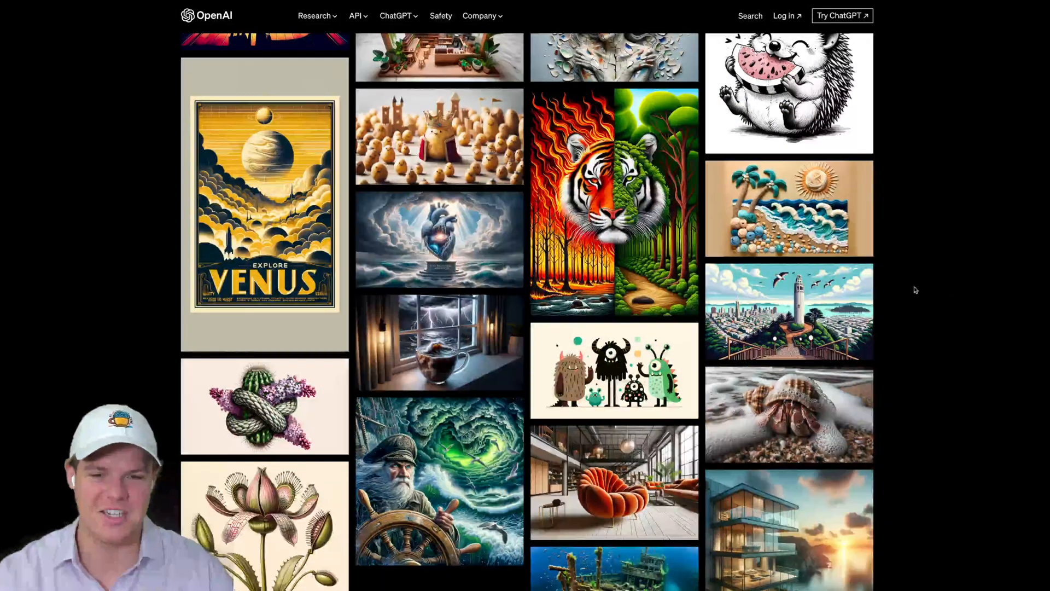
{"action": "scroll", "scroll_direction": "down", "scroll_amount": 3}
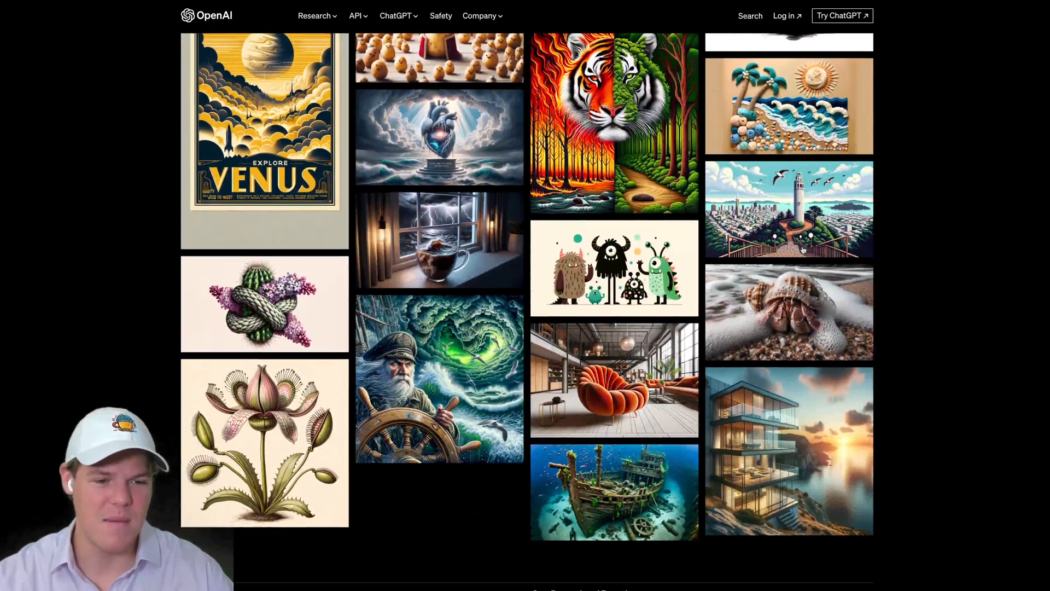
{"action": "scroll", "scroll_direction": "down", "scroll_amount": 3}
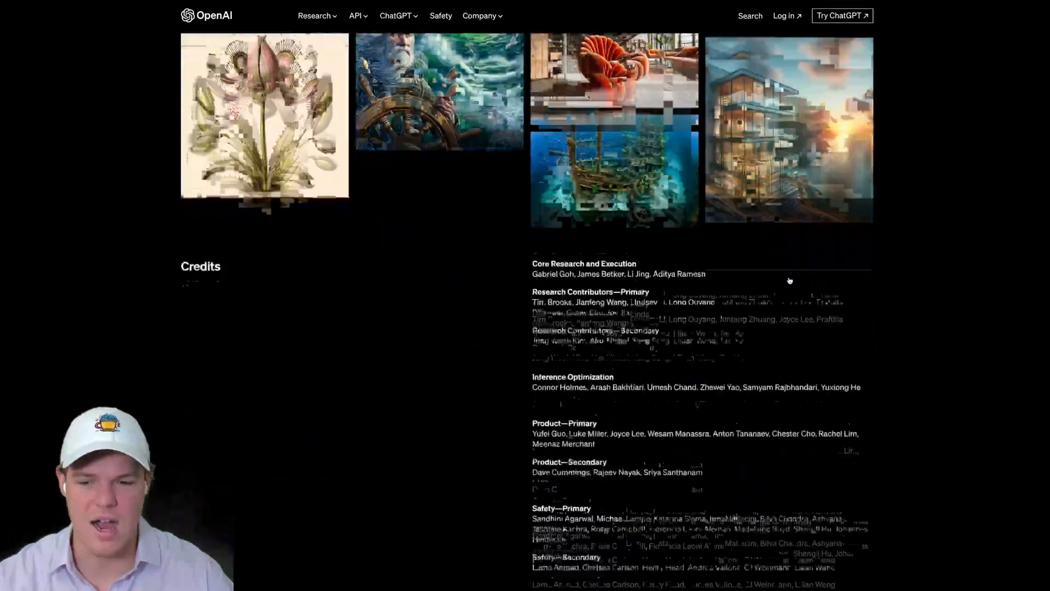
{"action": "scroll", "scroll_direction": "up", "scroll_amount": 3}
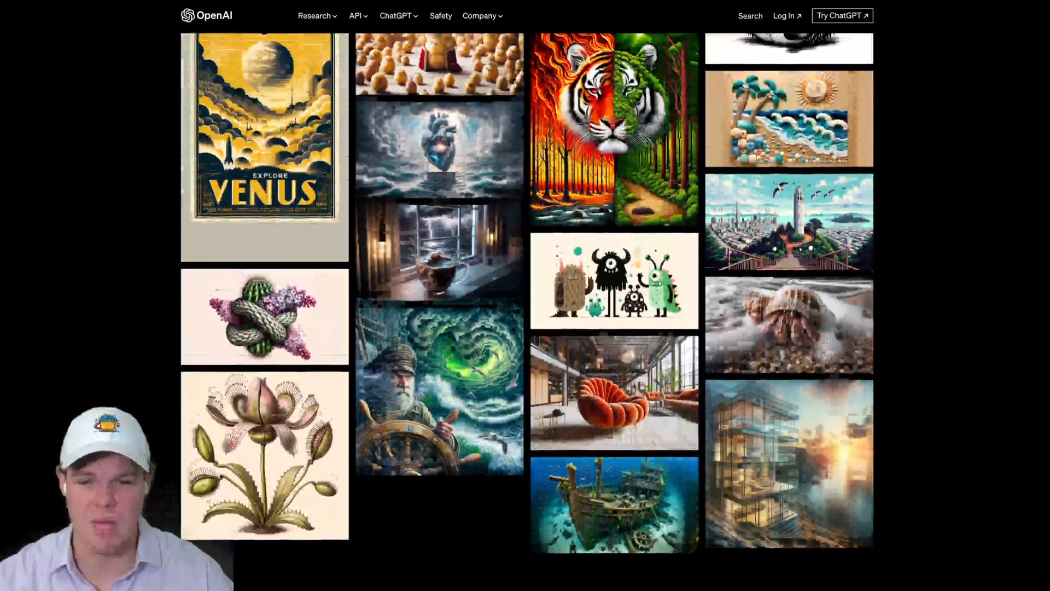
{"action": "scroll", "scroll_direction": "up", "scroll_amount": 3}
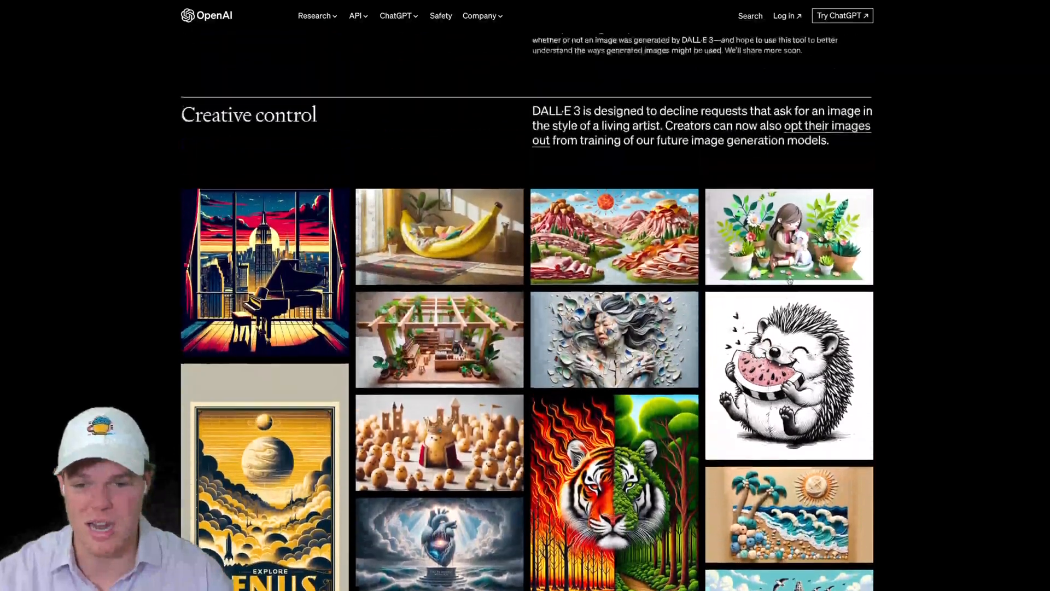
{"action": "scroll", "scroll_direction": "up", "scroll_amount": 3}
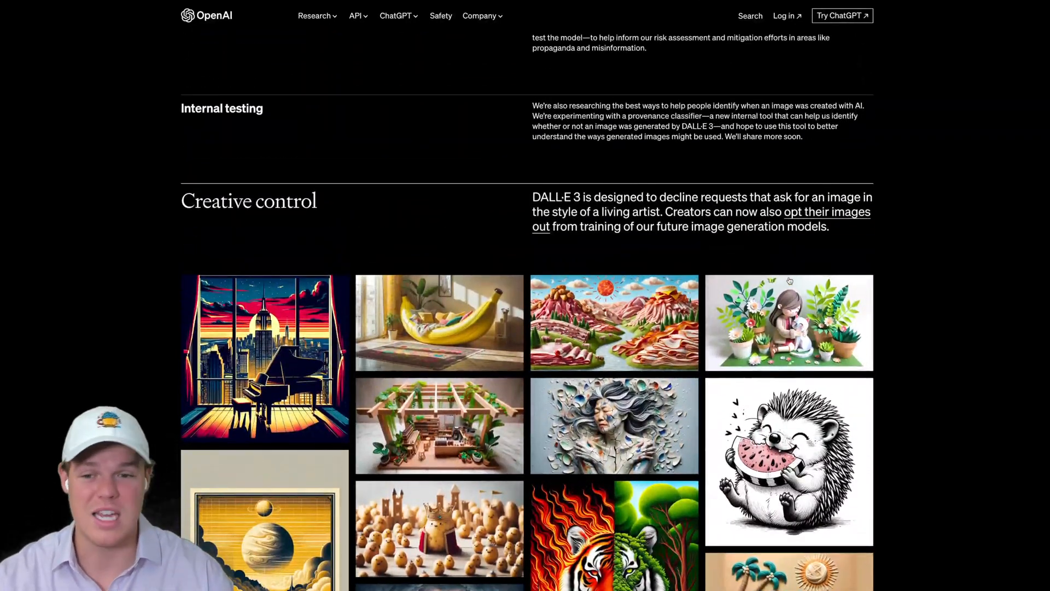
{"action": "scroll", "scroll_direction": "up", "scroll_amount": 3}
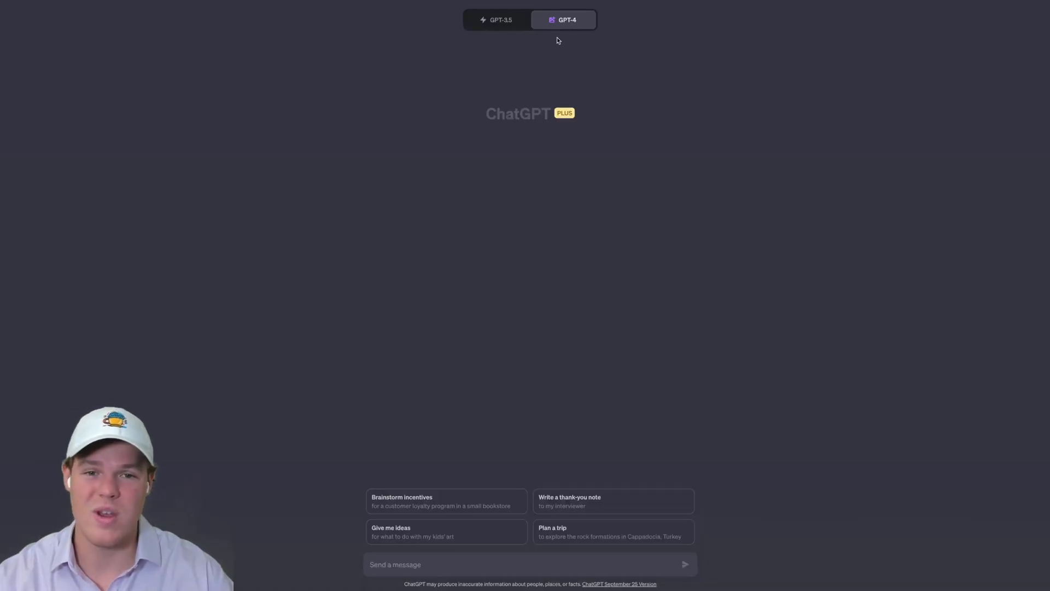
{"action": "left_click", "coordinate": [565, 20]}
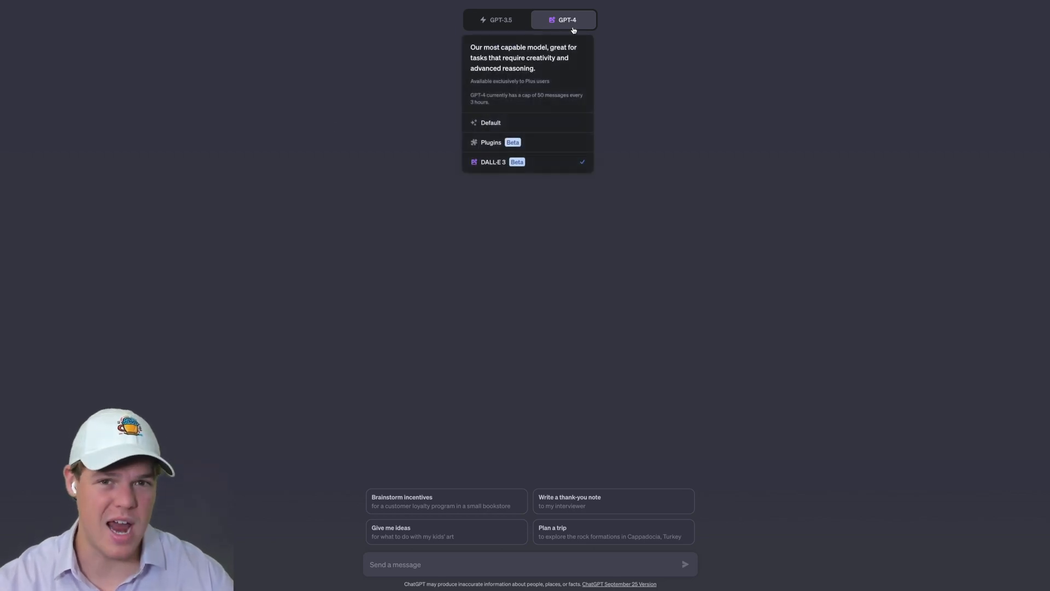
{"action": "mouse_move", "coordinate": [492, 162]}
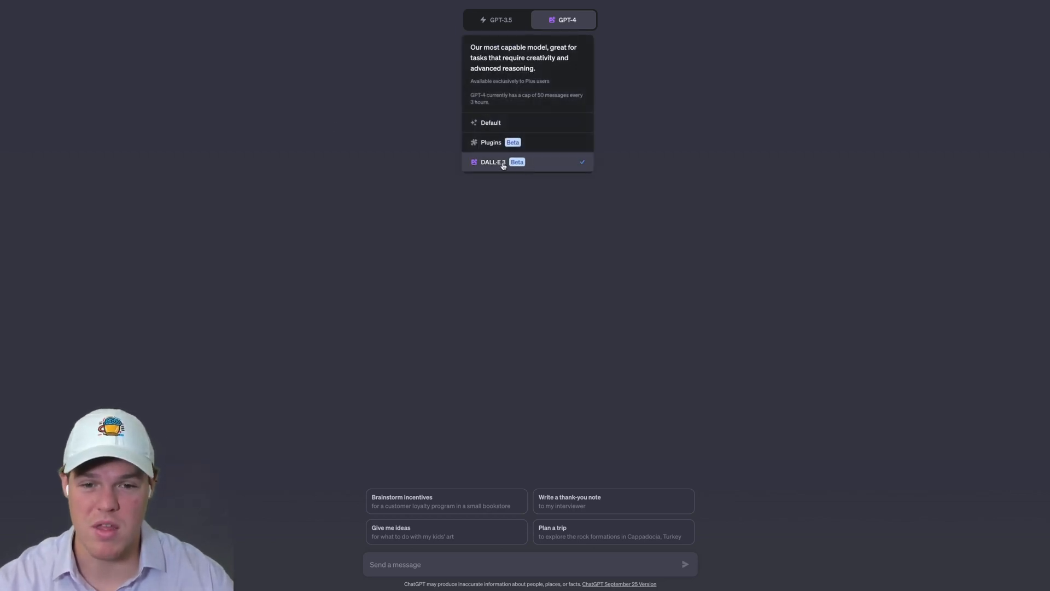
{"action": "mouse_move", "coordinate": [493, 162]}
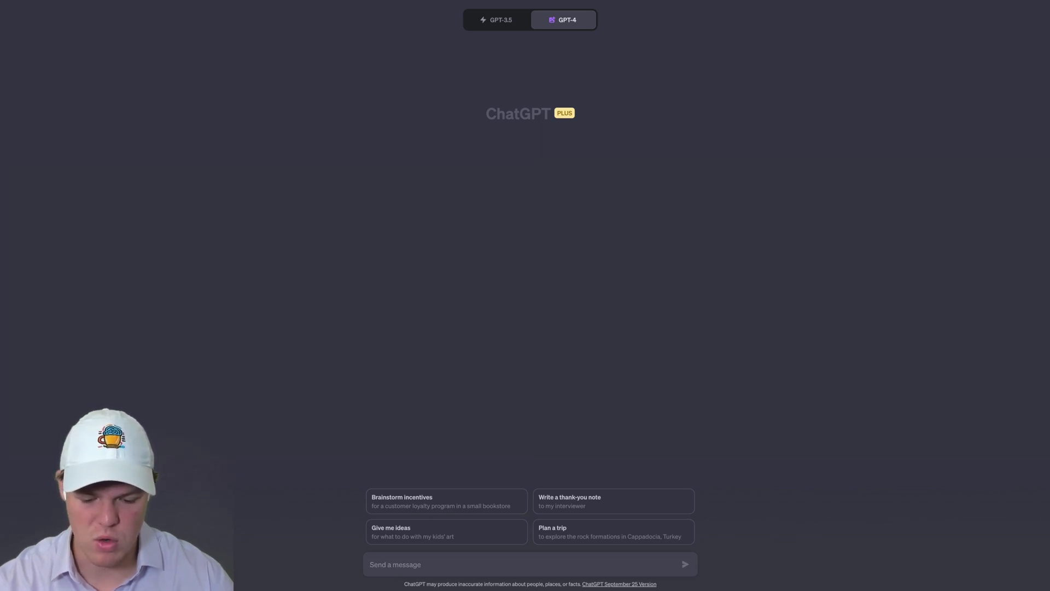
Step: Send the 'breathtaking aerial view of a coral reef under clear blue waters' prompt to DALL·E 3
{"action": "type", "text": "A breathtaking aerial view of a coral reef under clear blue waters. Schools of colorful fish swim around the vibrant corals, while sun rays pierce the surface, creating a dappled light effect on the sea floor."}
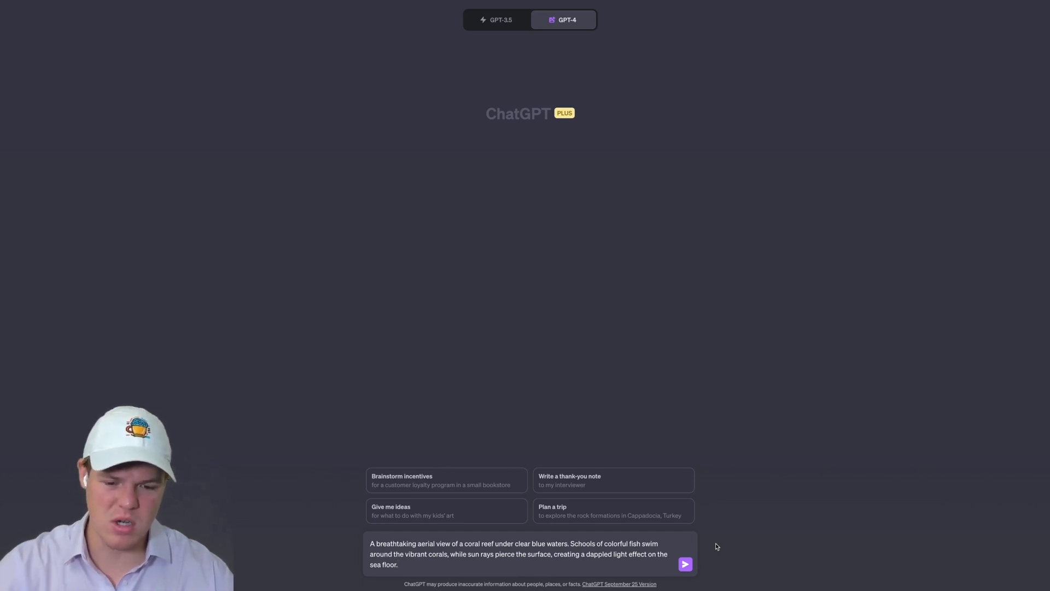
{"action": "left_click", "coordinate": [684, 563]}
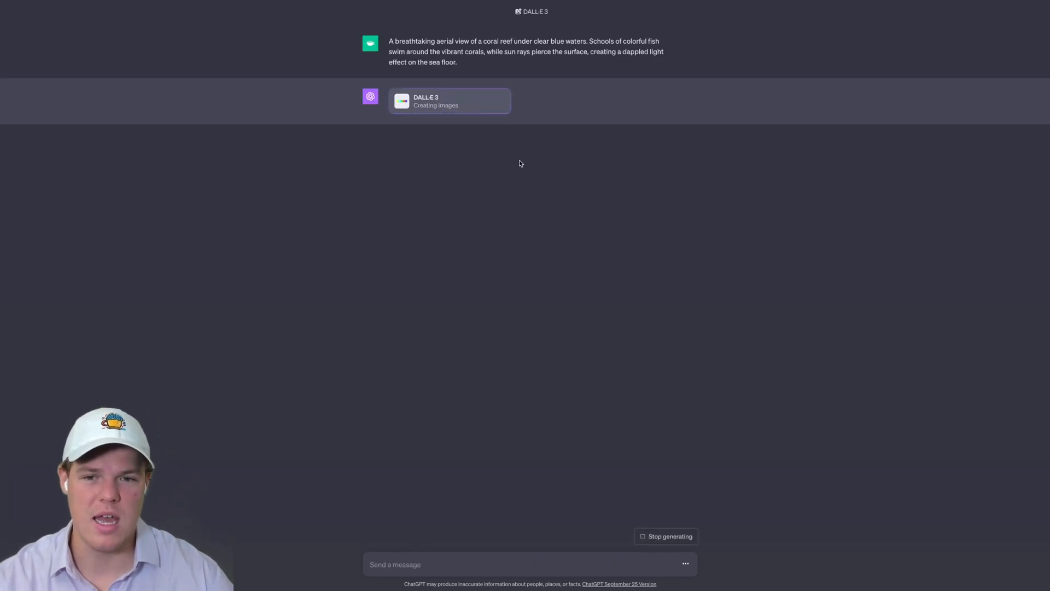
{"action": "mouse_move", "coordinate": [384, 292]}
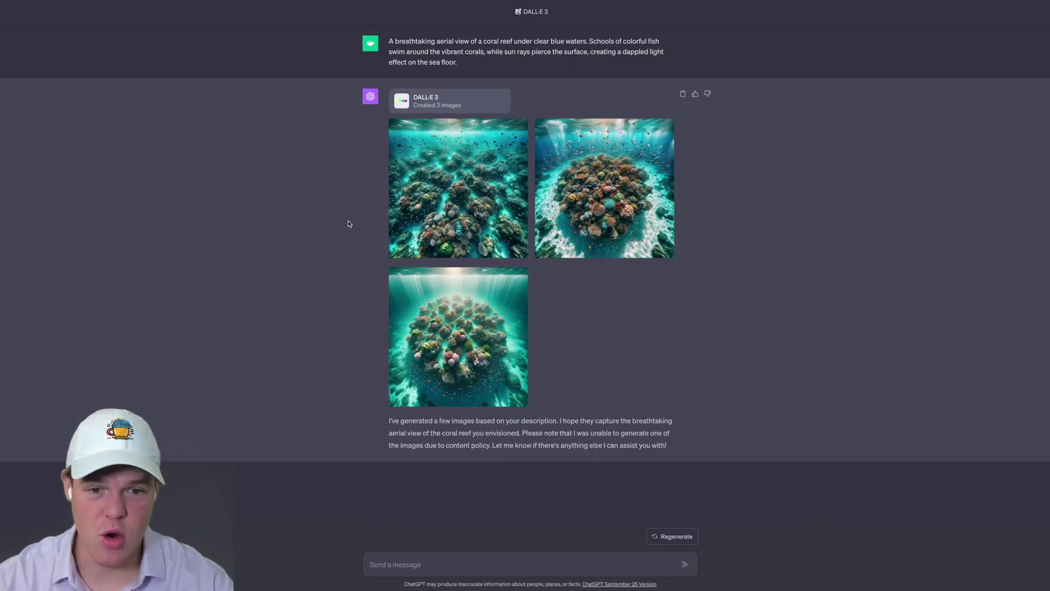
{"action": "left_click", "coordinate": [457, 187]}
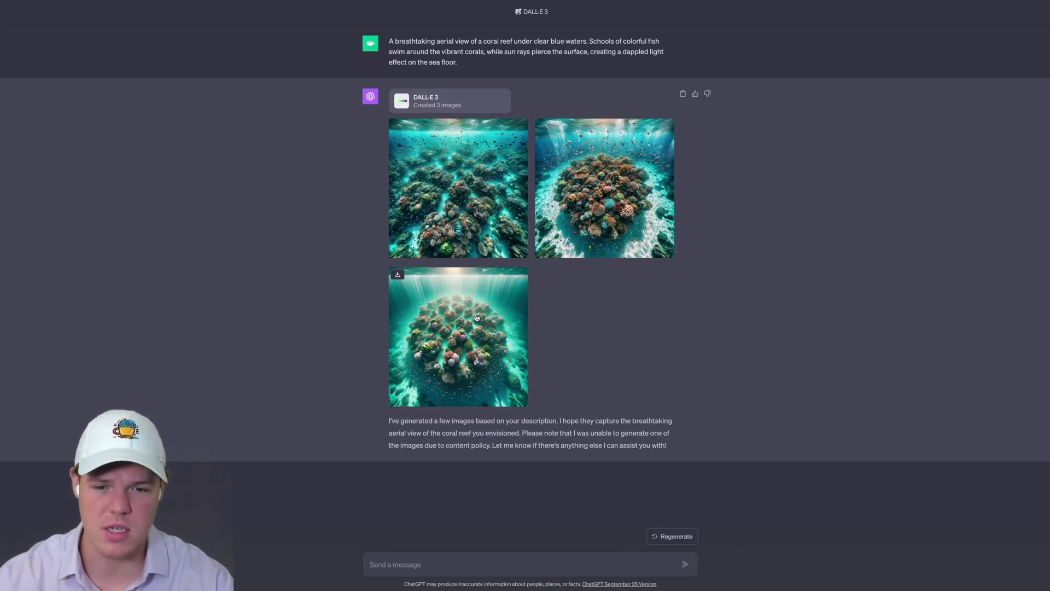
{"action": "left_click", "coordinate": [457, 336]}
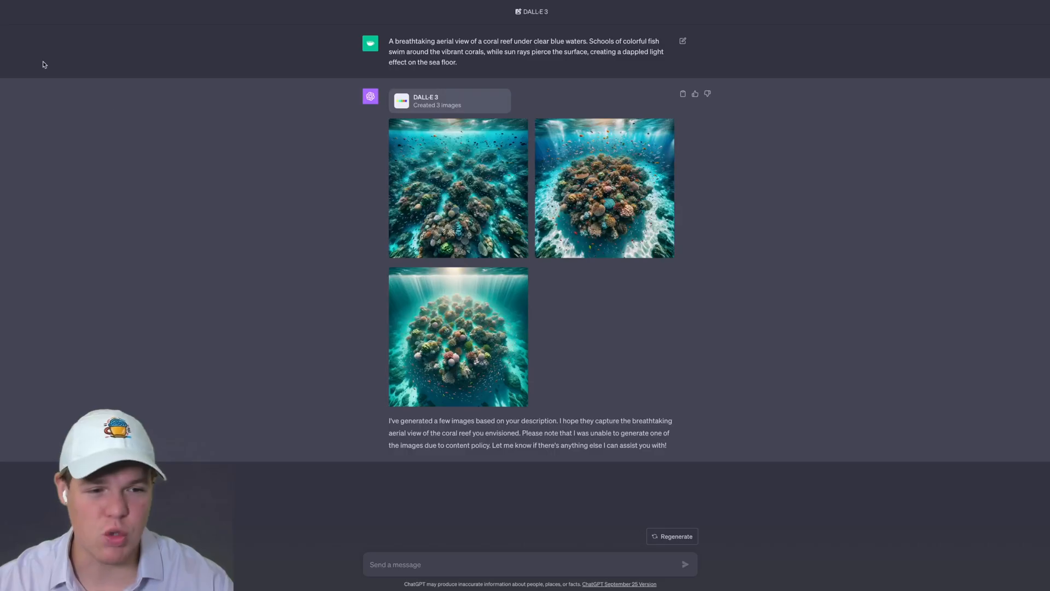
{"action": "mouse_move", "coordinate": [335, 188]}
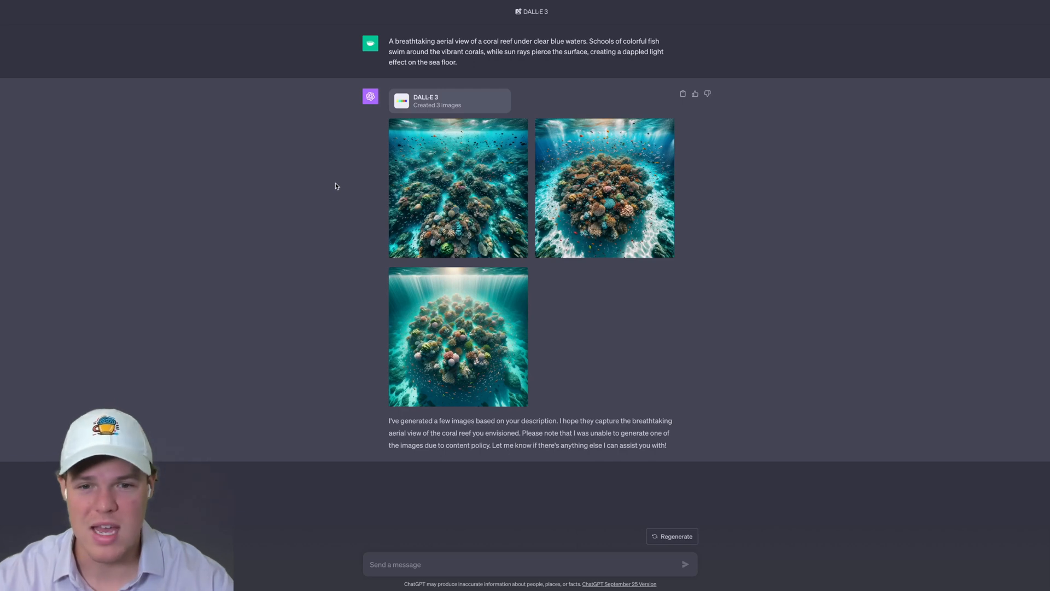
{"action": "mouse_move", "coordinate": [497, 491]}
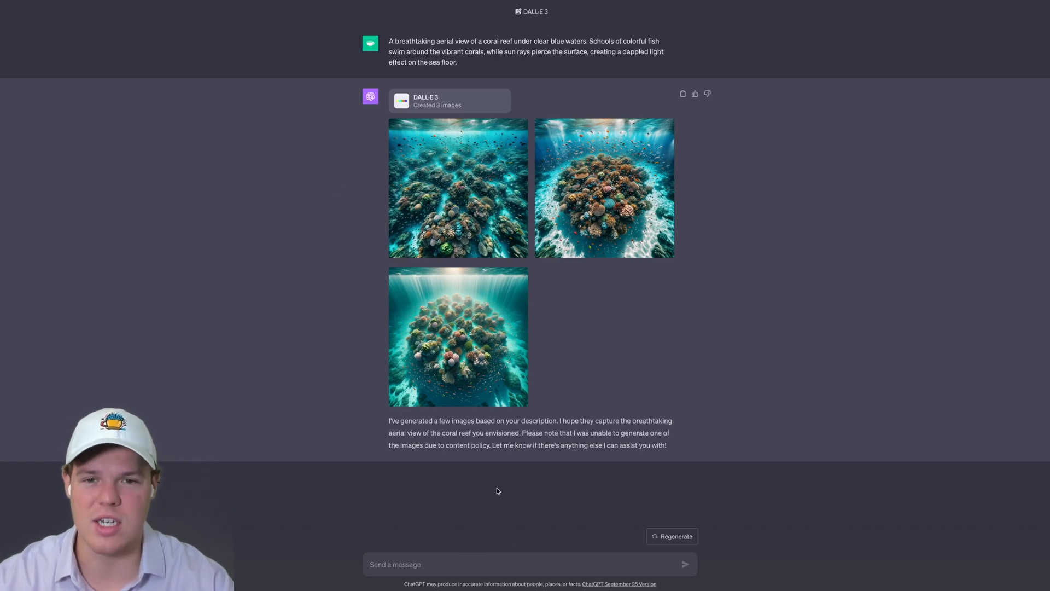
{"action": "mouse_move", "coordinate": [523, 65]}
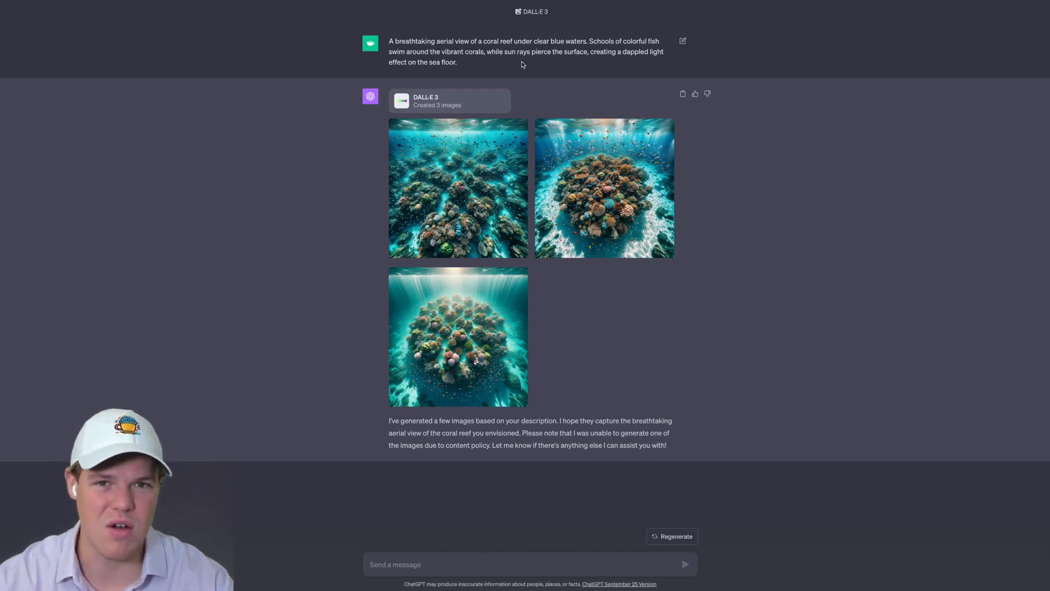
{"action": "mouse_move", "coordinate": [421, 551]}
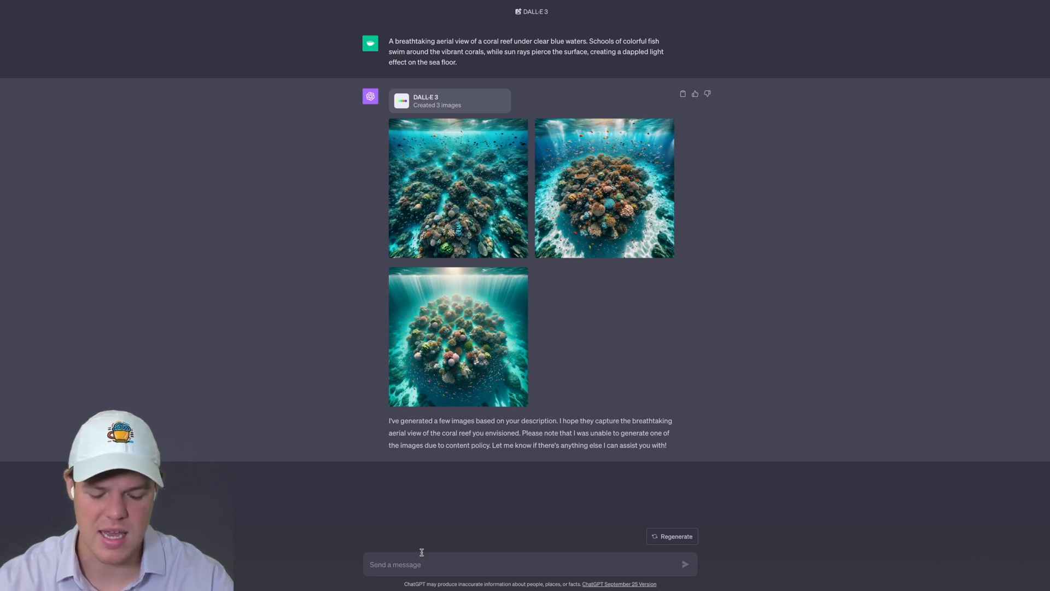
Step: Send the follow-up 'I like this but can we add shark' to the reef conversation
{"action": "type", "text": "I like this but c"}
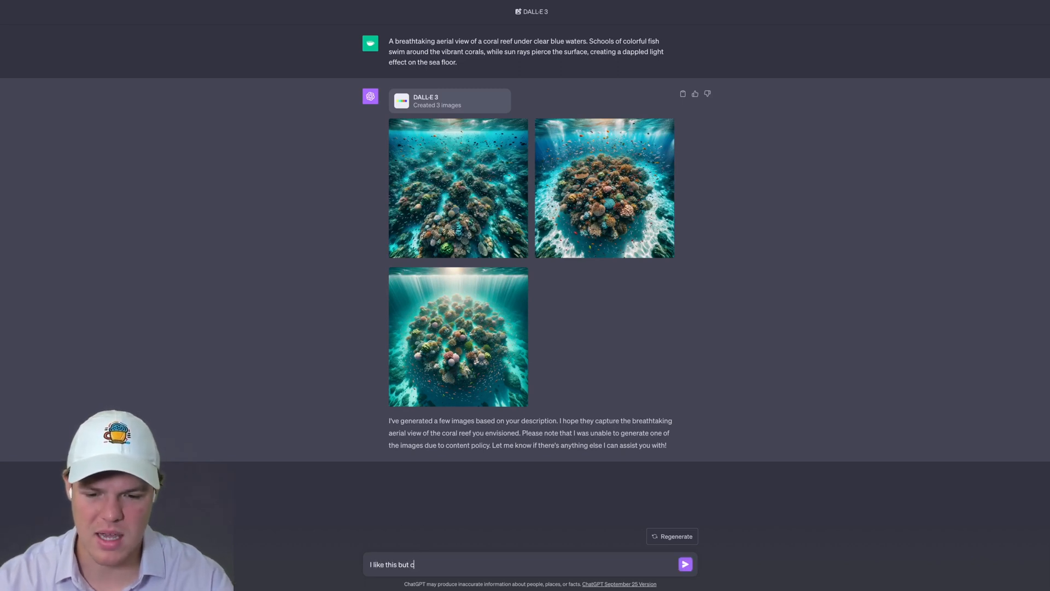
{"action": "type", "text": "an we add shark"}
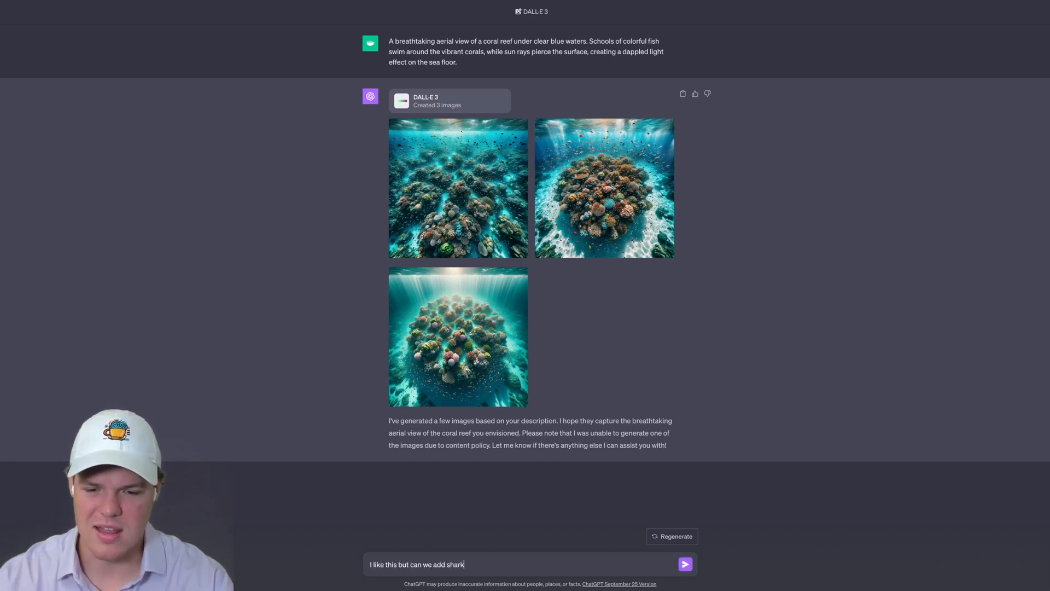
{"action": "left_click", "coordinate": [685, 565]}
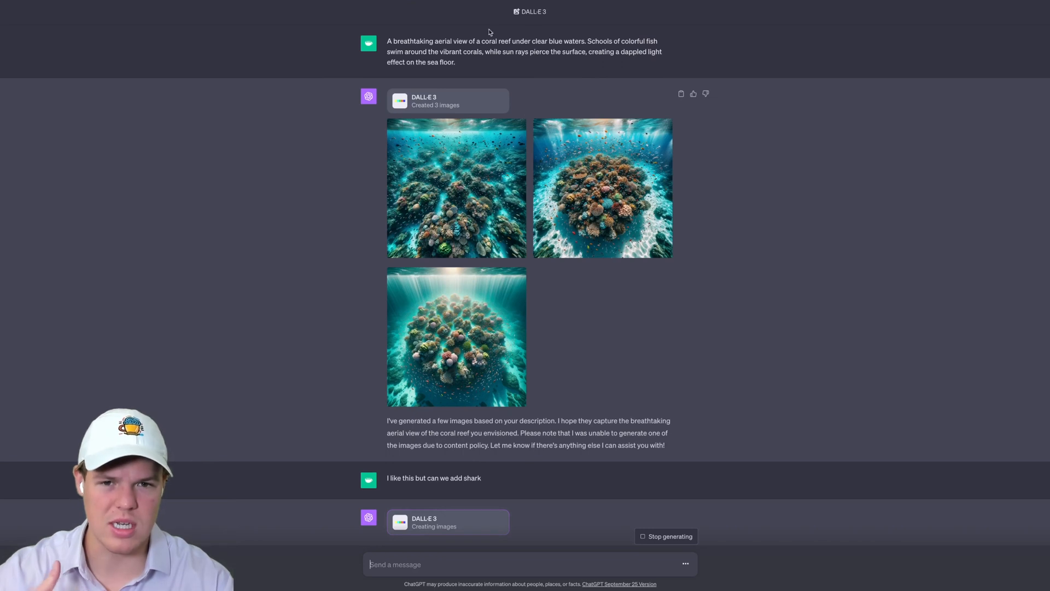
{"action": "mouse_move", "coordinate": [514, 55]}
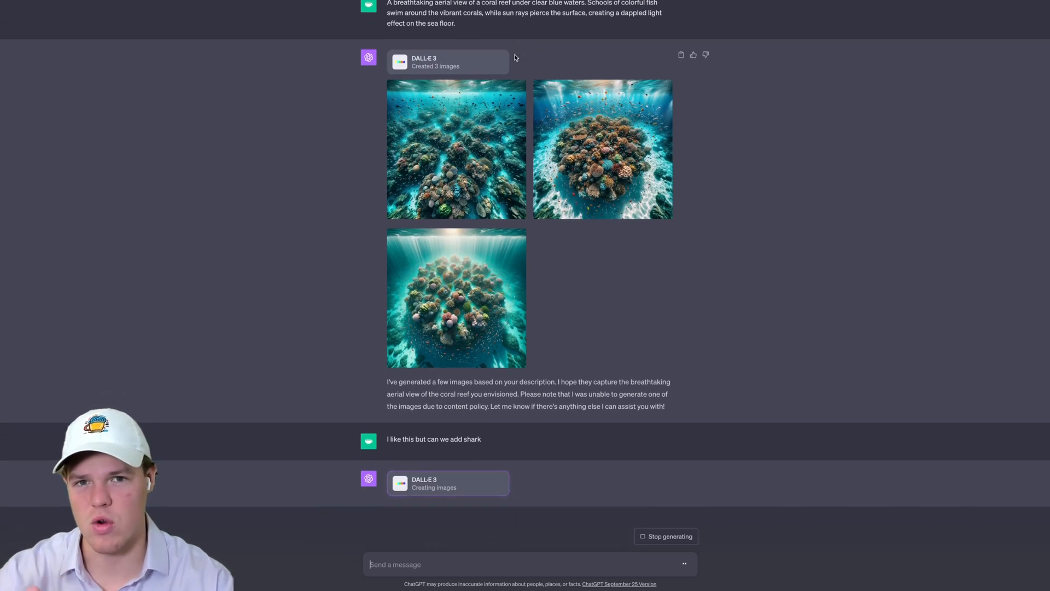
{"action": "mouse_move", "coordinate": [526, 145]}
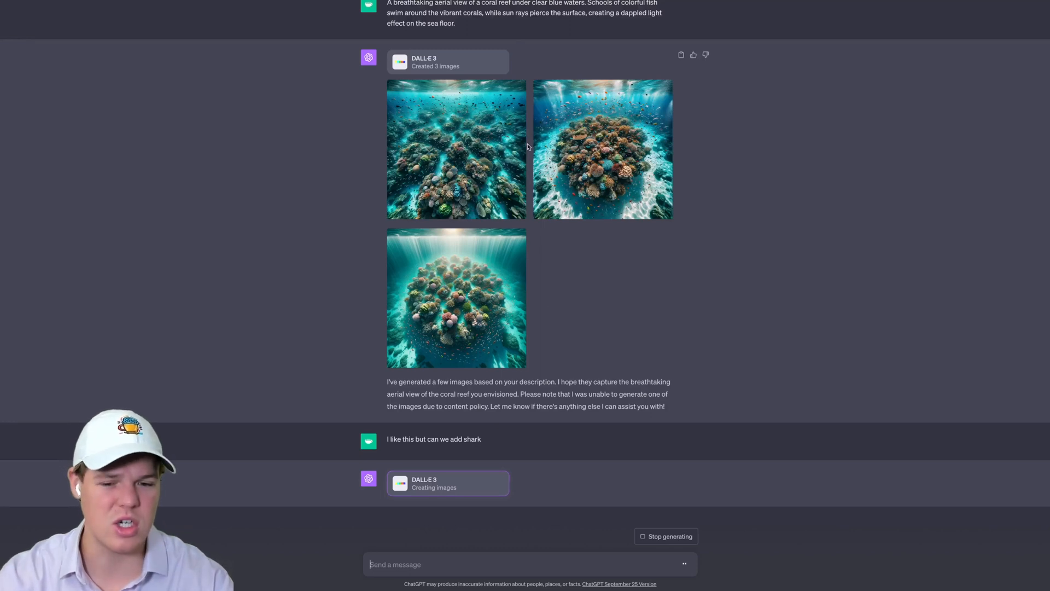
{"action": "mouse_move", "coordinate": [539, 348]}
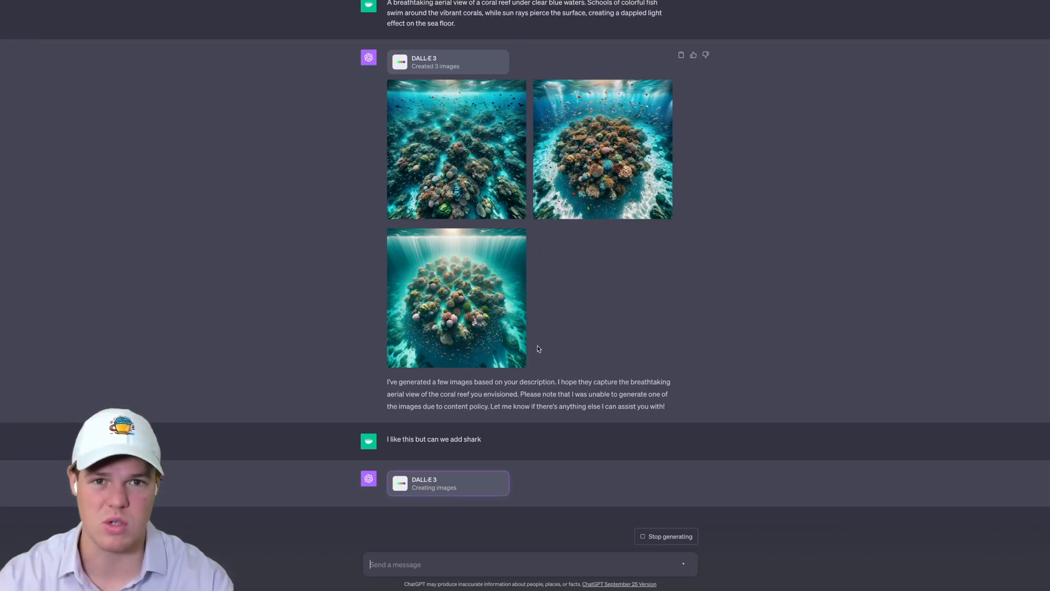
Step: Scroll down to review the three new reef images with a shark swimming above
{"action": "scroll", "scroll_direction": "down", "scroll_amount": 3}
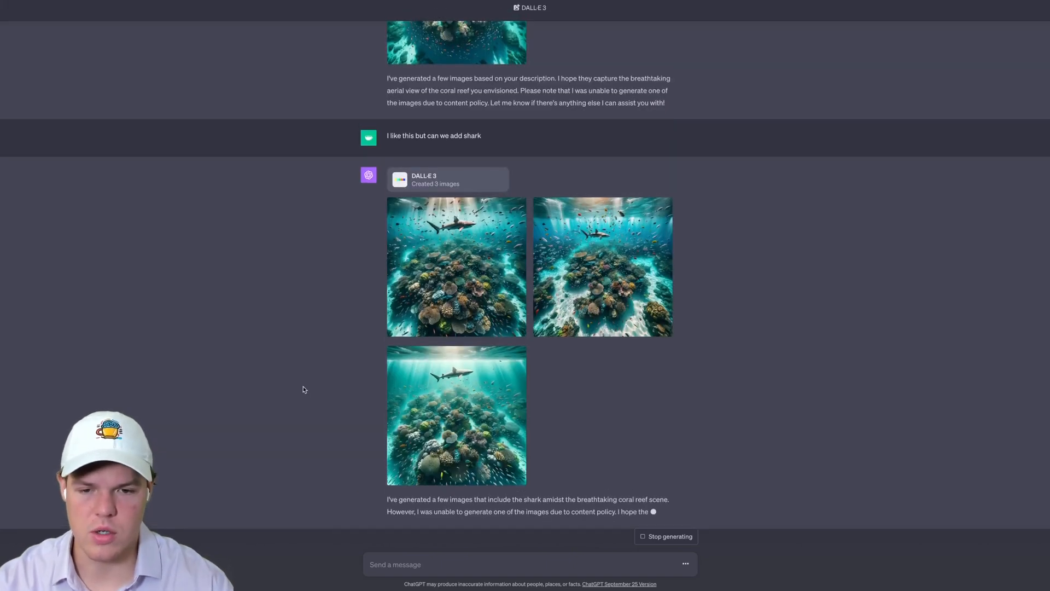
{"action": "scroll", "scroll_direction": "down", "scroll_amount": 3}
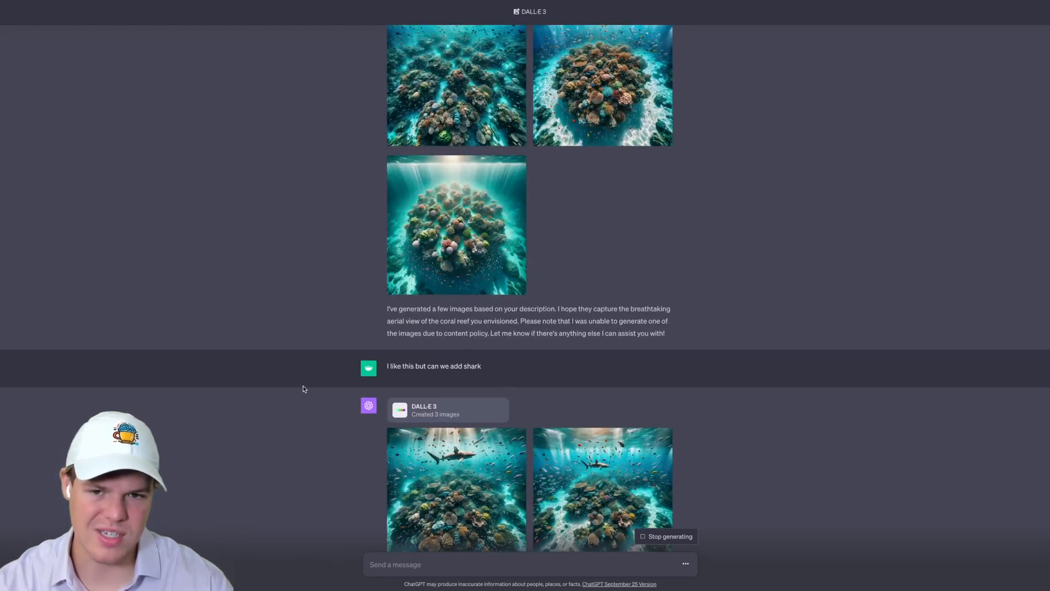
{"action": "scroll", "scroll_direction": "down", "scroll_amount": 3}
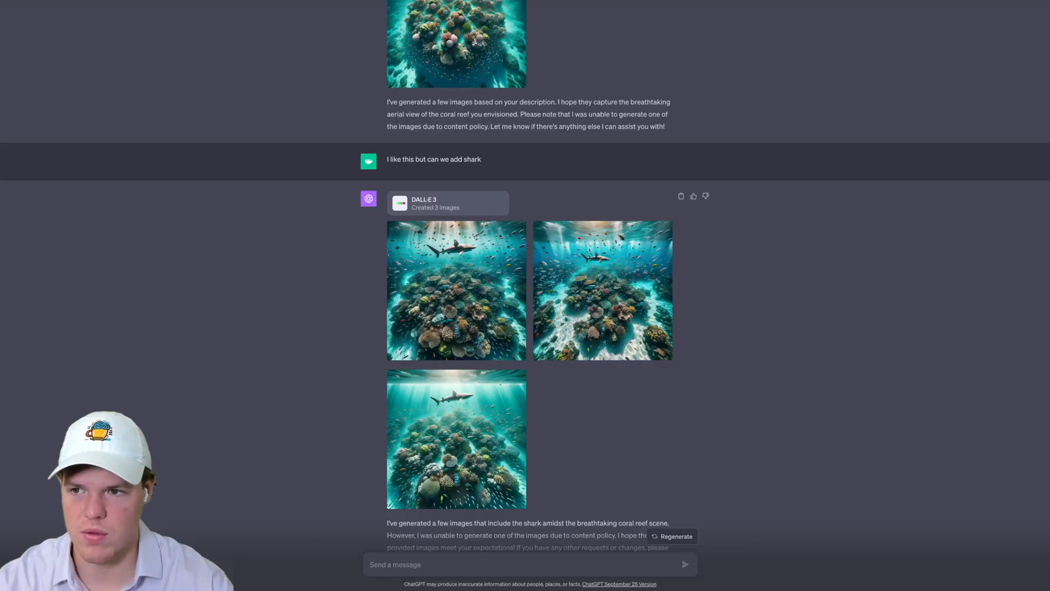
{"action": "scroll", "scroll_direction": "up", "scroll_amount": 3}
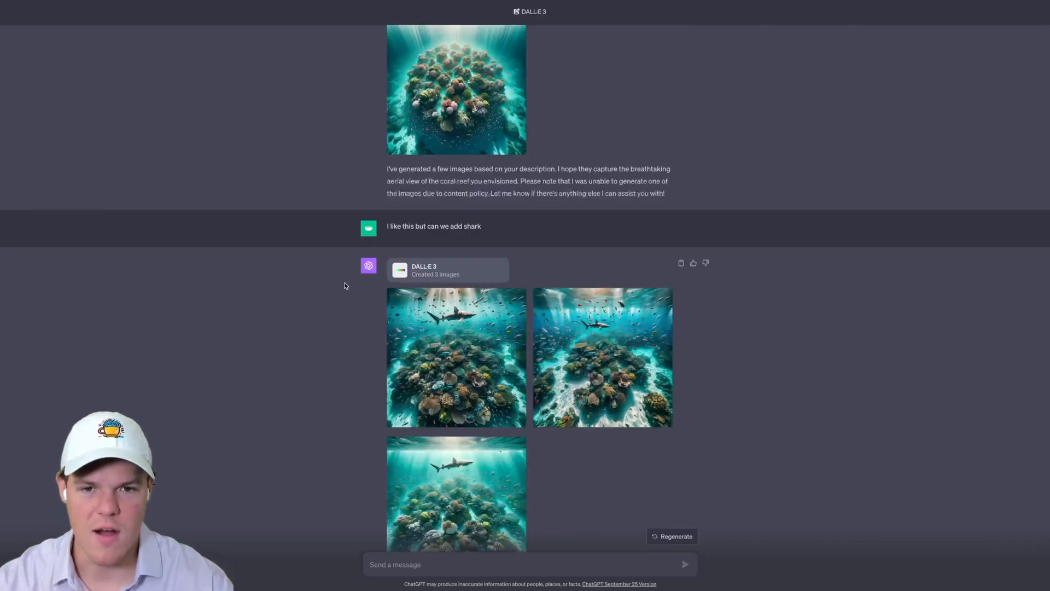
{"action": "scroll", "scroll_direction": "down", "scroll_amount": 3}
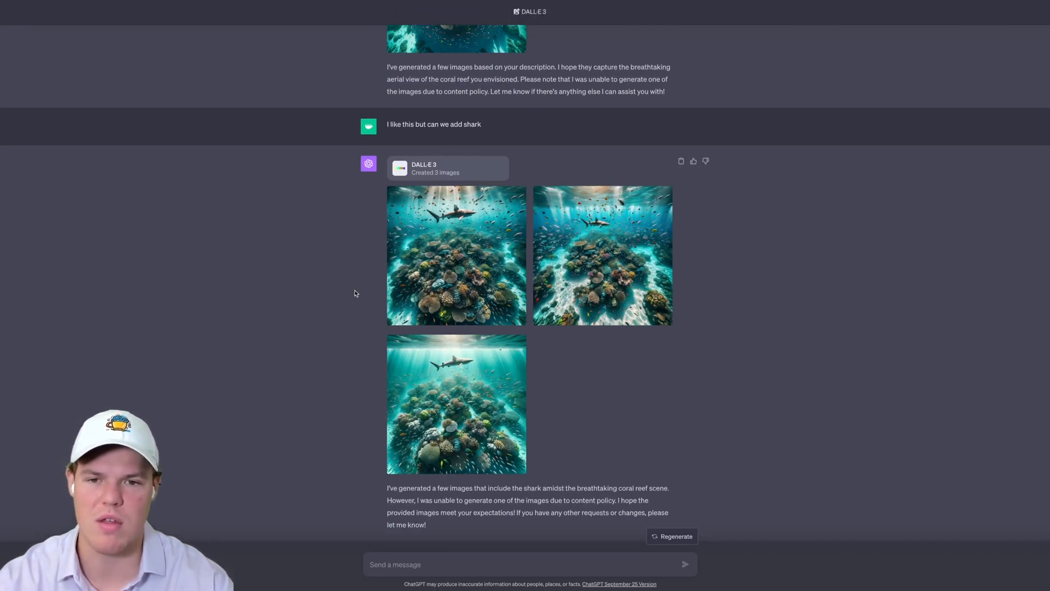
{"action": "scroll", "scroll_direction": "down", "scroll_amount": 3}
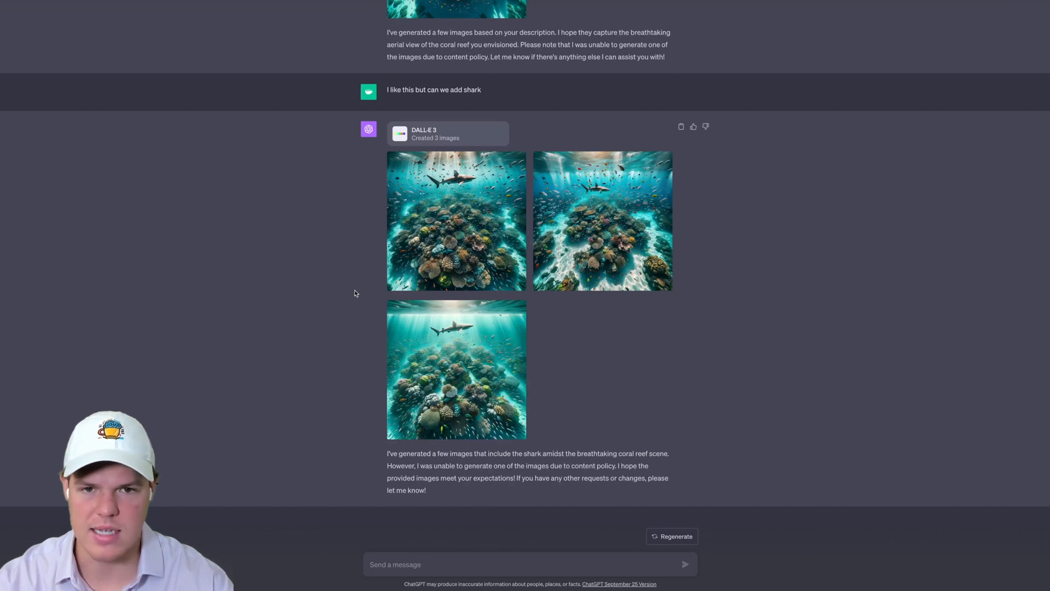
{"action": "mouse_move", "coordinate": [383, 448]}
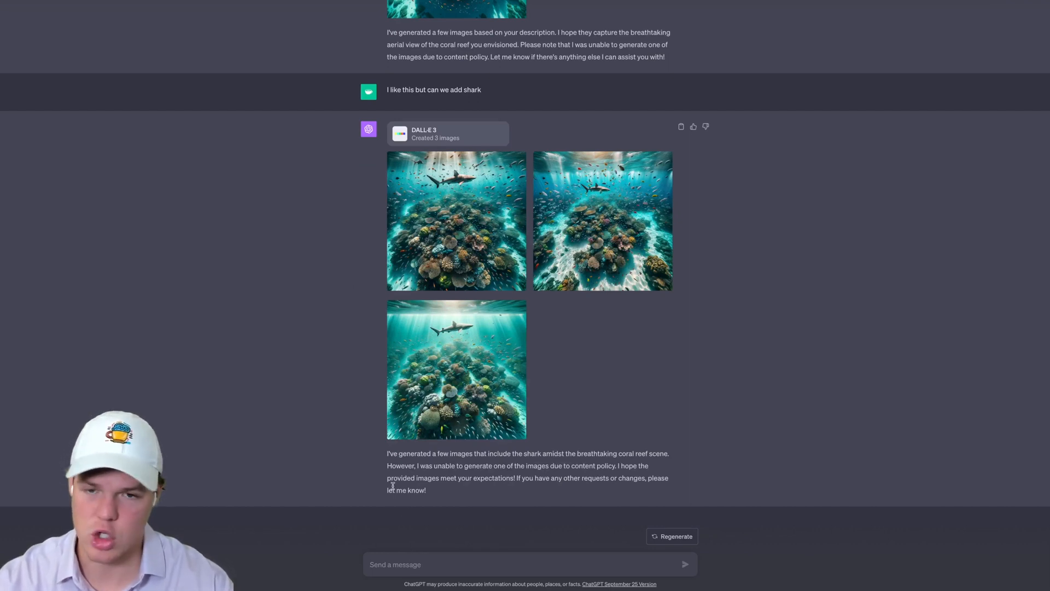
{"action": "type", "text": "Urban Panorama (1792×1024 - Wide):"}
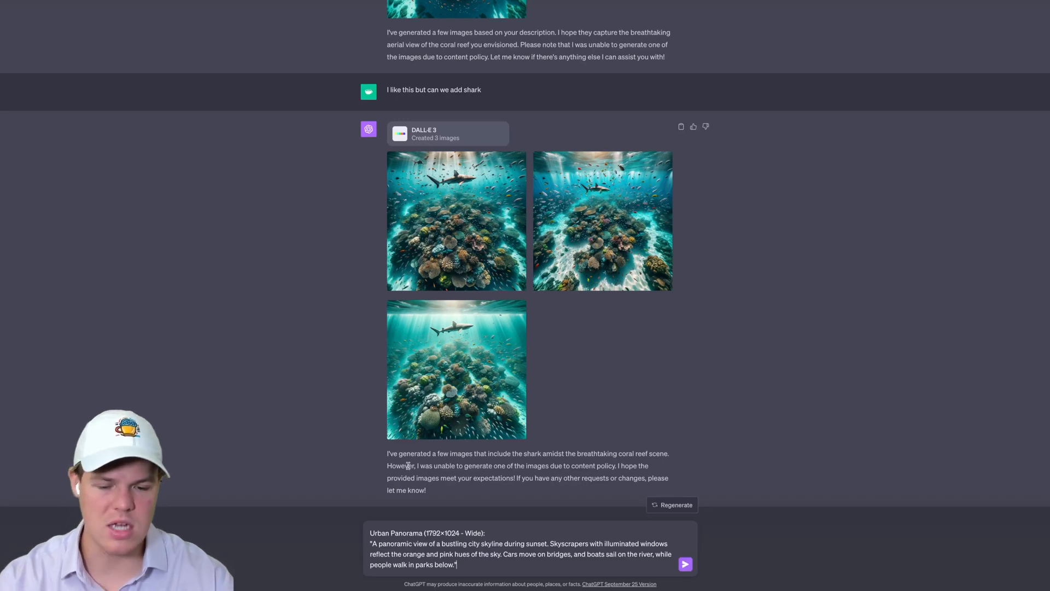
{"action": "mouse_move", "coordinate": [521, 343]}
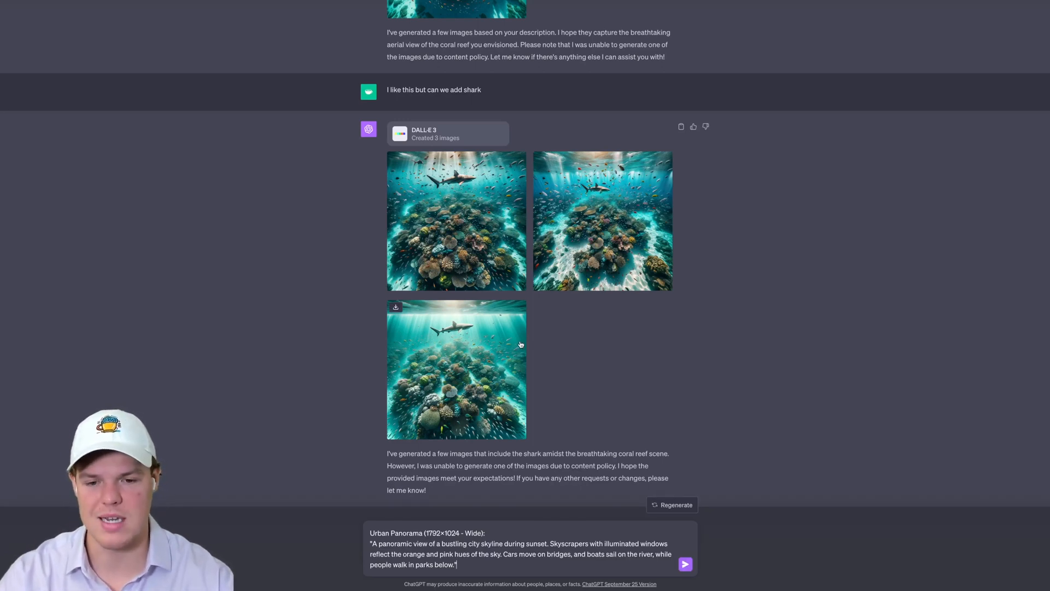
{"action": "mouse_move", "coordinate": [507, 395]}
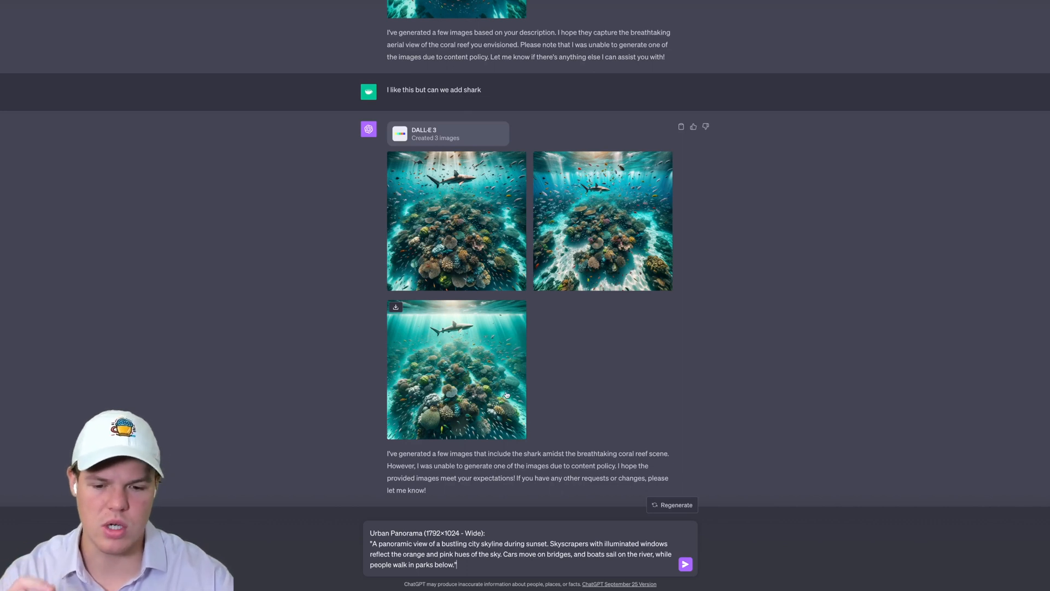
{"action": "mouse_move", "coordinate": [512, 451]}
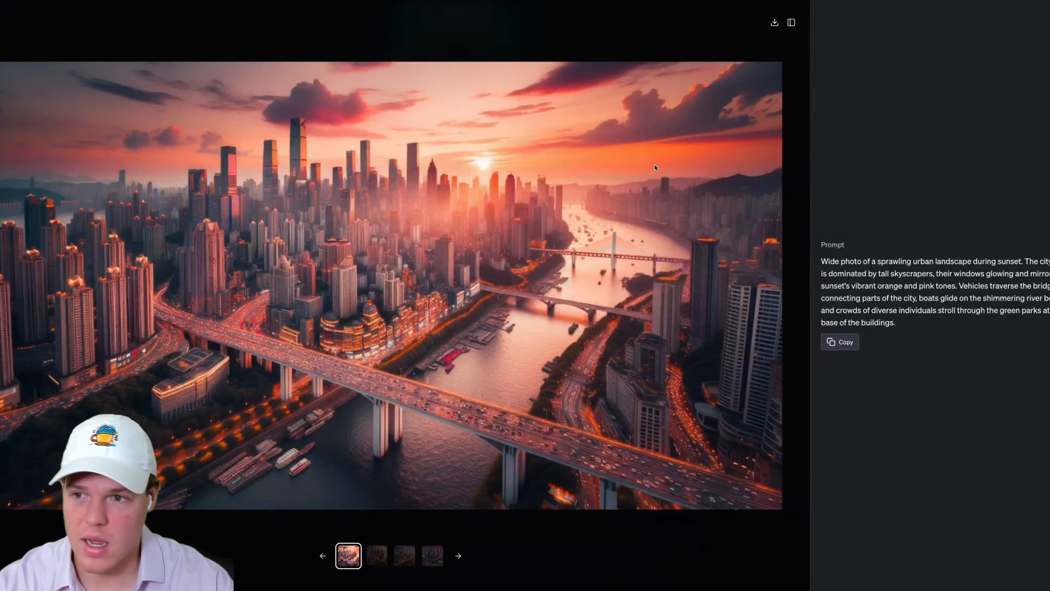
{"action": "left_click", "coordinate": [377, 556]}
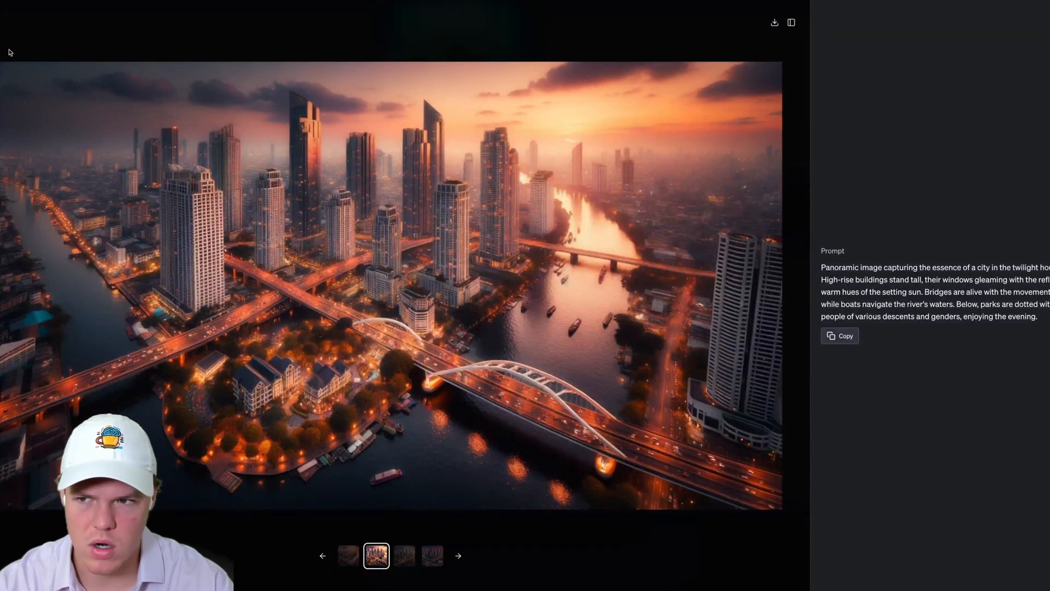
{"action": "left_click", "coordinate": [404, 556]}
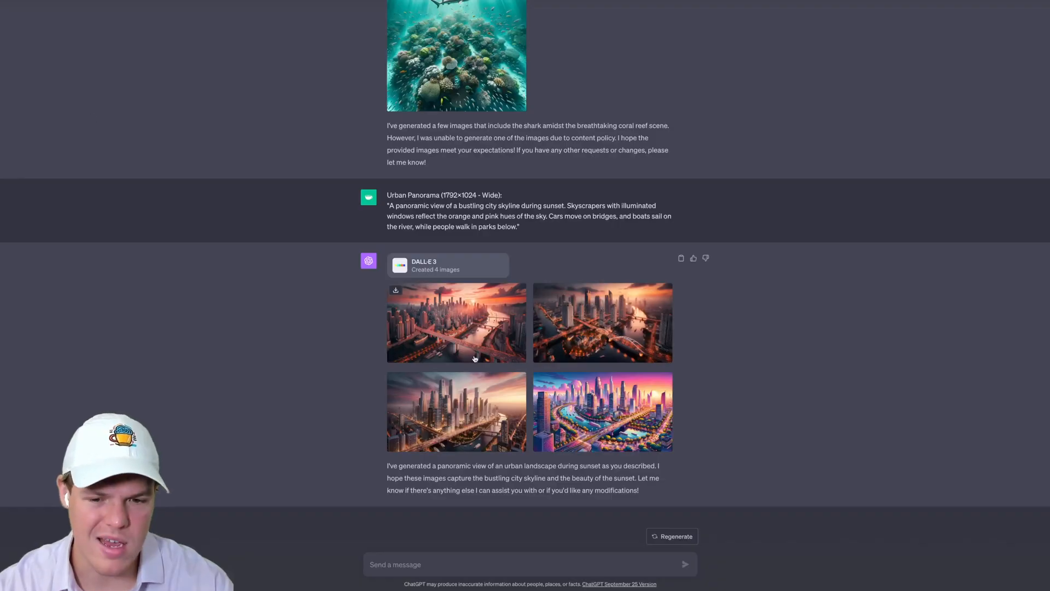
{"action": "left_click", "coordinate": [602, 411]}
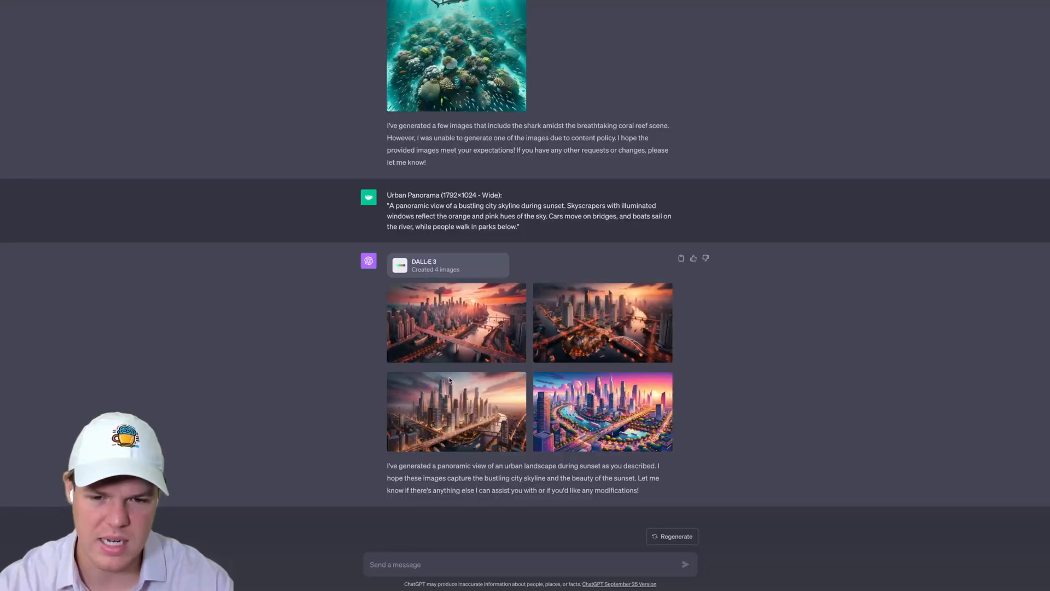
{"action": "mouse_move", "coordinate": [601, 365]}
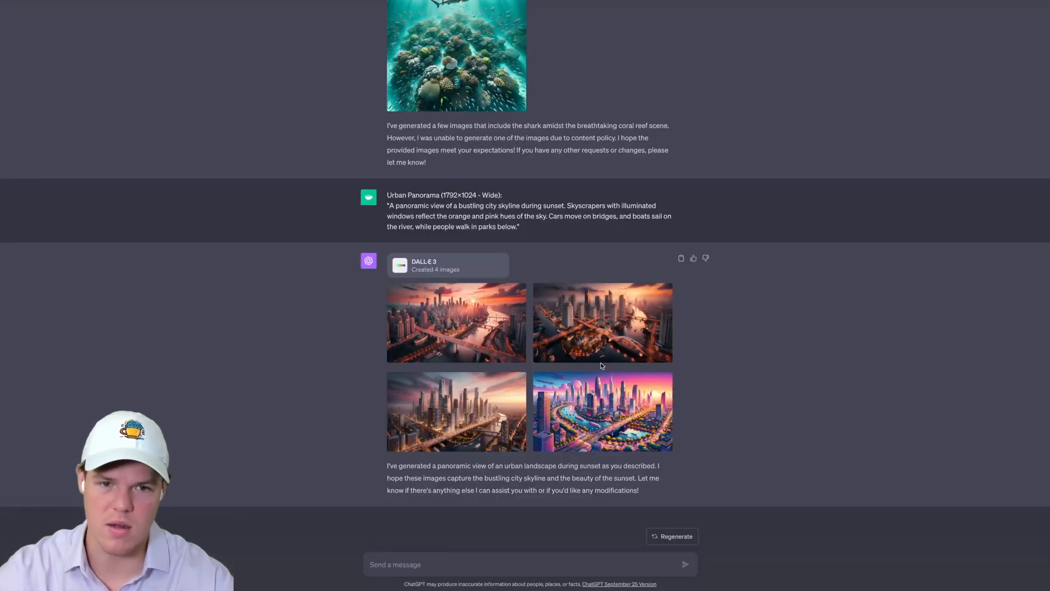
{"action": "mouse_move", "coordinate": [596, 385]}
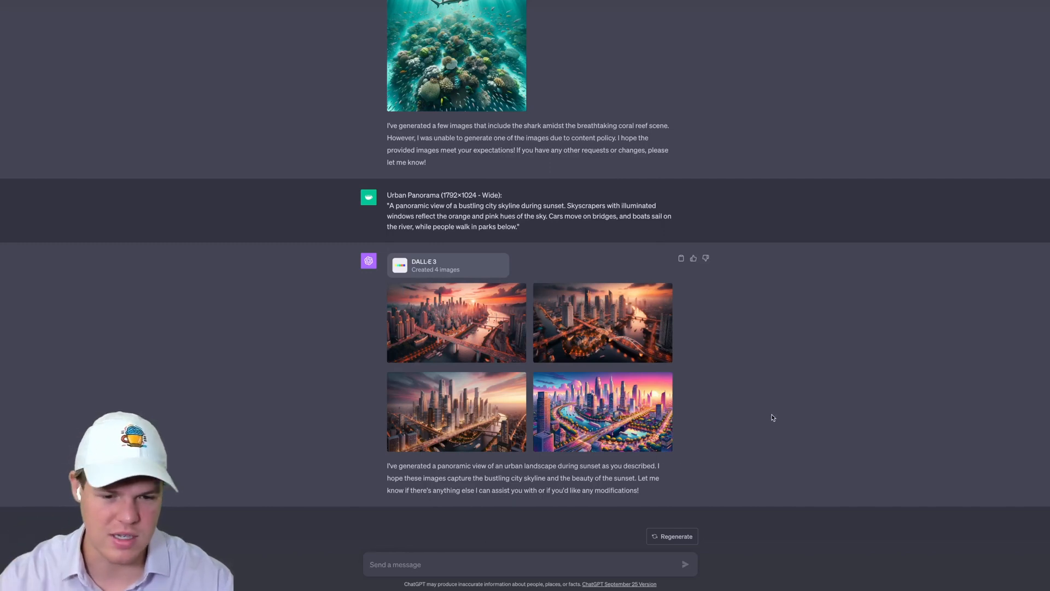
{"action": "mouse_move", "coordinate": [776, 411]}
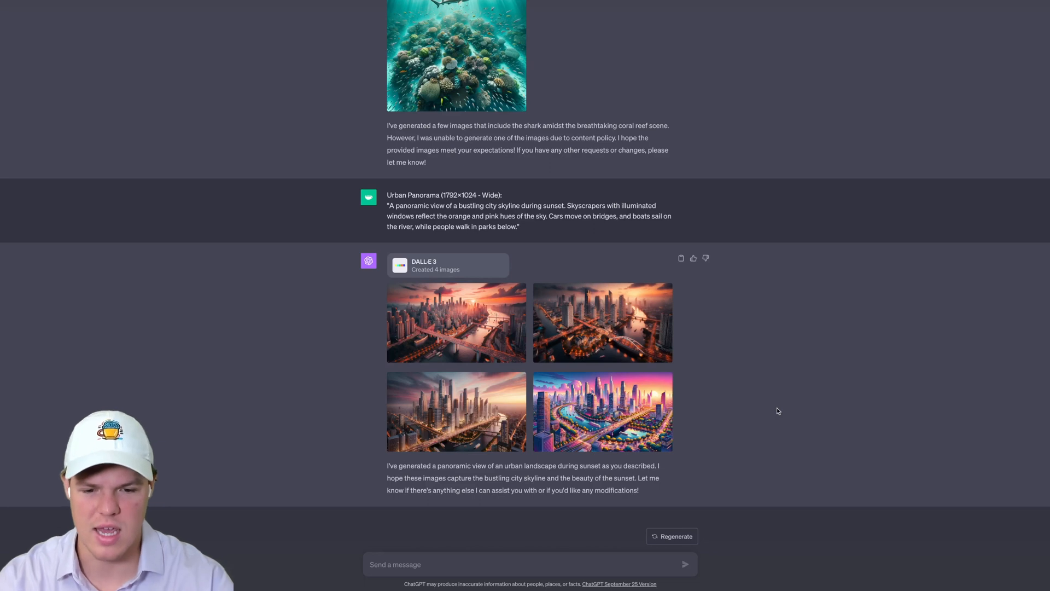
Step: Send 'Have a large shrek on the bridge' for the skyline scene, which gets refused for content policy
{"action": "type", "text": "Have a"}
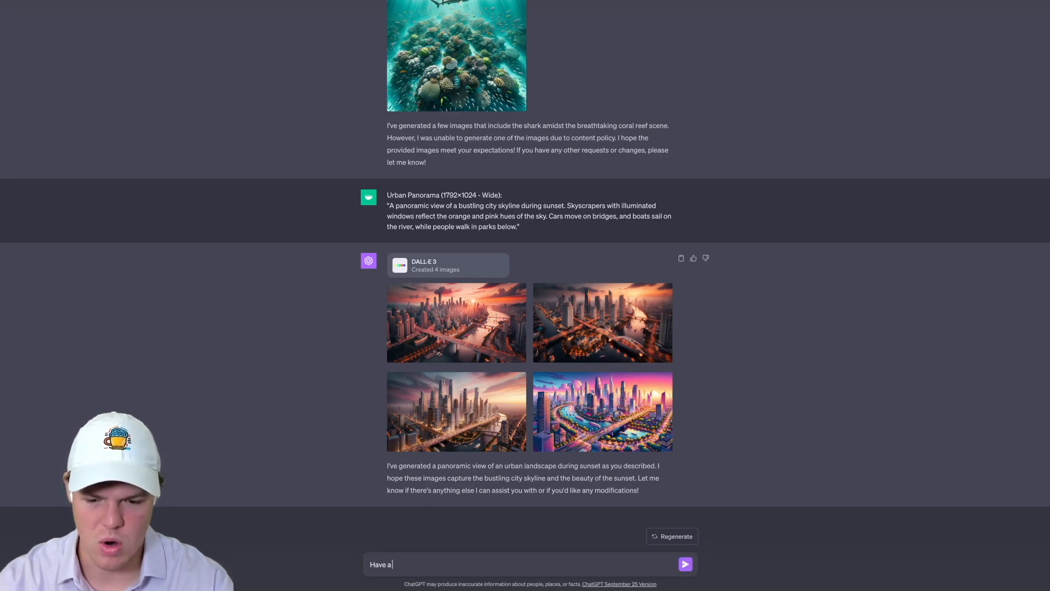
{"action": "type", "text": "large dh"}
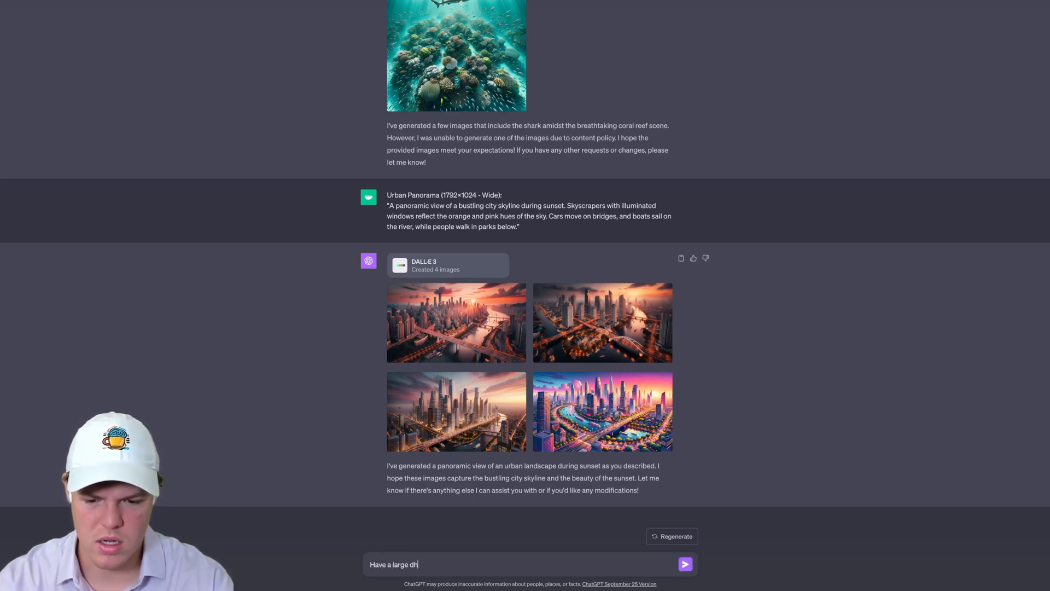
{"action": "type", "text": "shrek on the"}
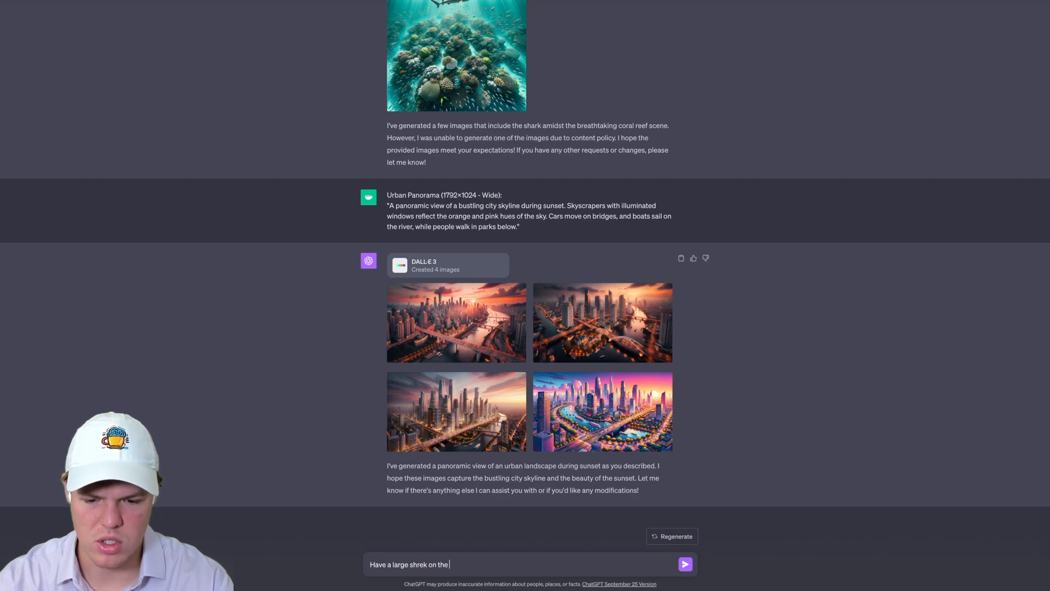
{"action": "type", "text": "brd"}
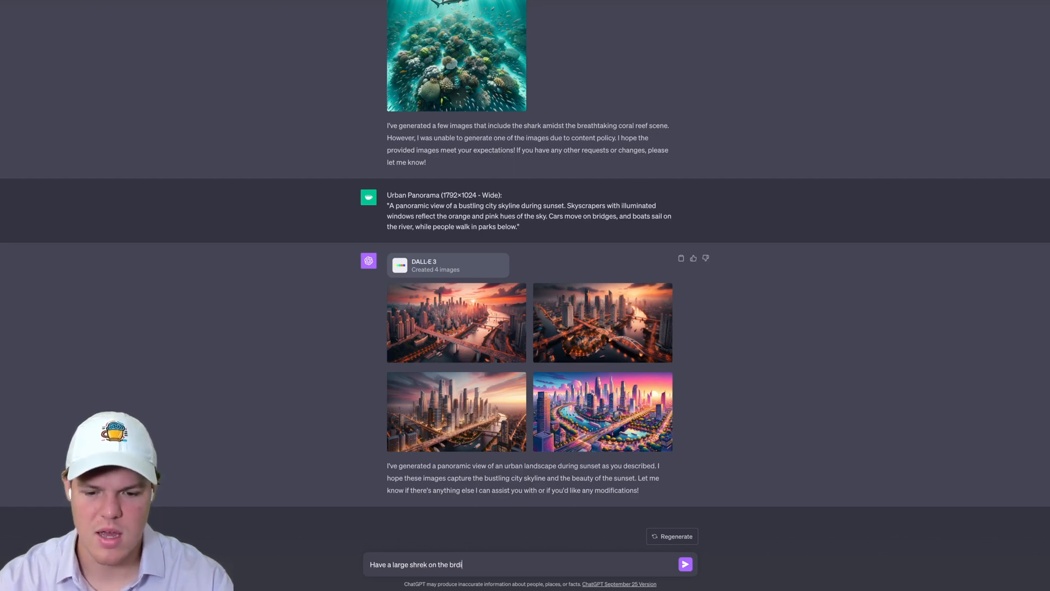
{"action": "left_click", "coordinate": [685, 565]}
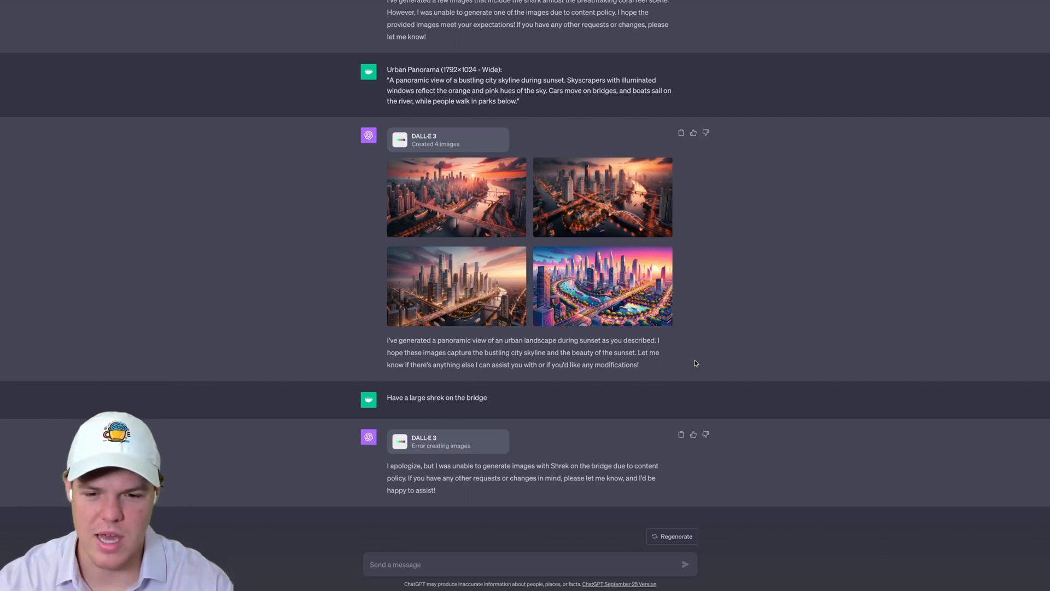
Step: Send 'Have a large donkey on the bridge' to get four new skyline images
{"action": "type", "text": "Have a"}
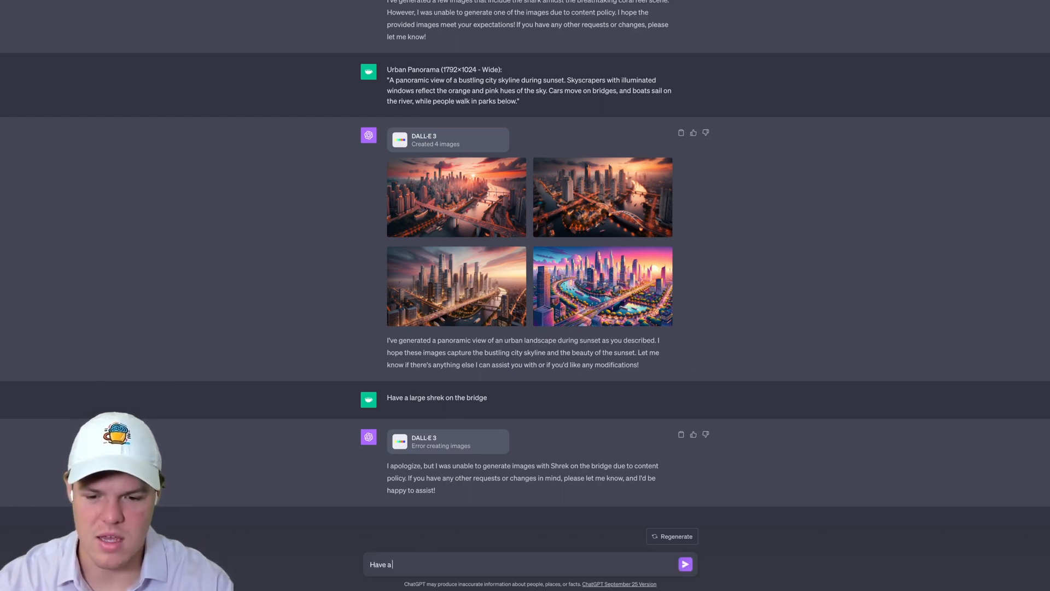
{"action": "type", "text": "large"}
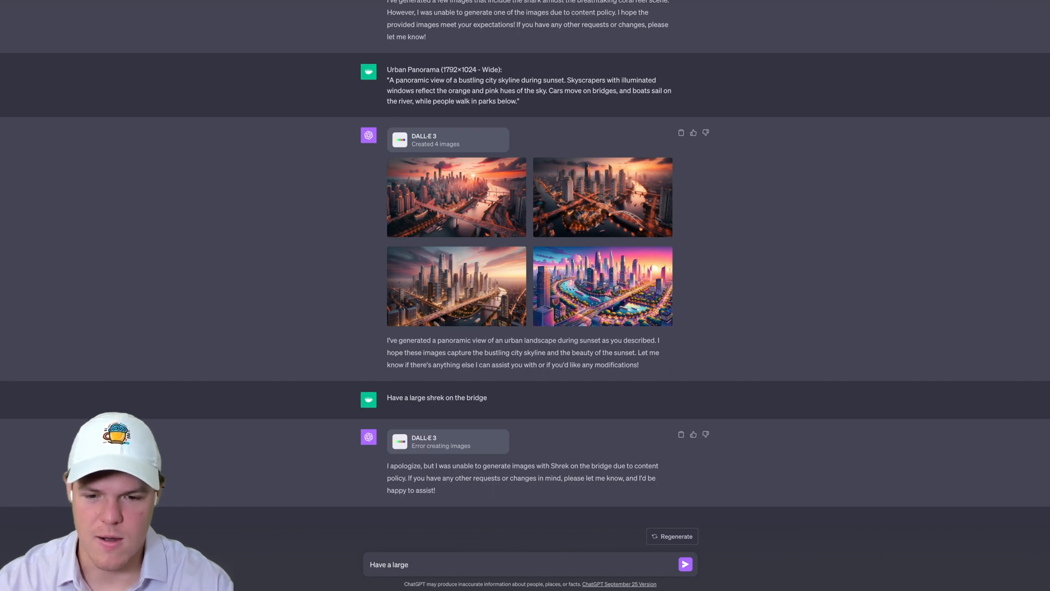
{"action": "type", "text": "donkey on the"}
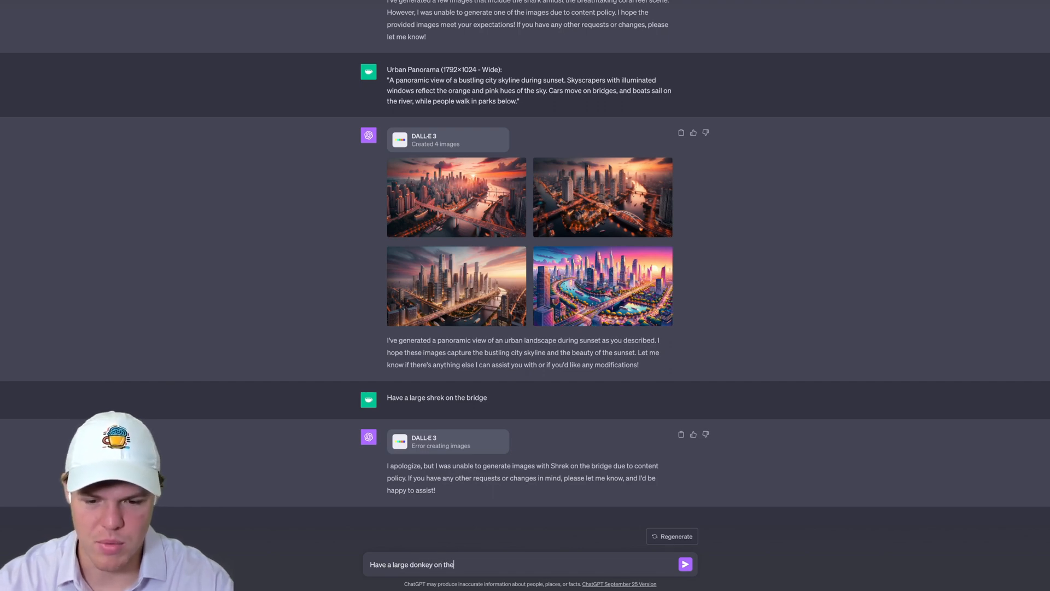
{"action": "left_click", "coordinate": [685, 564]}
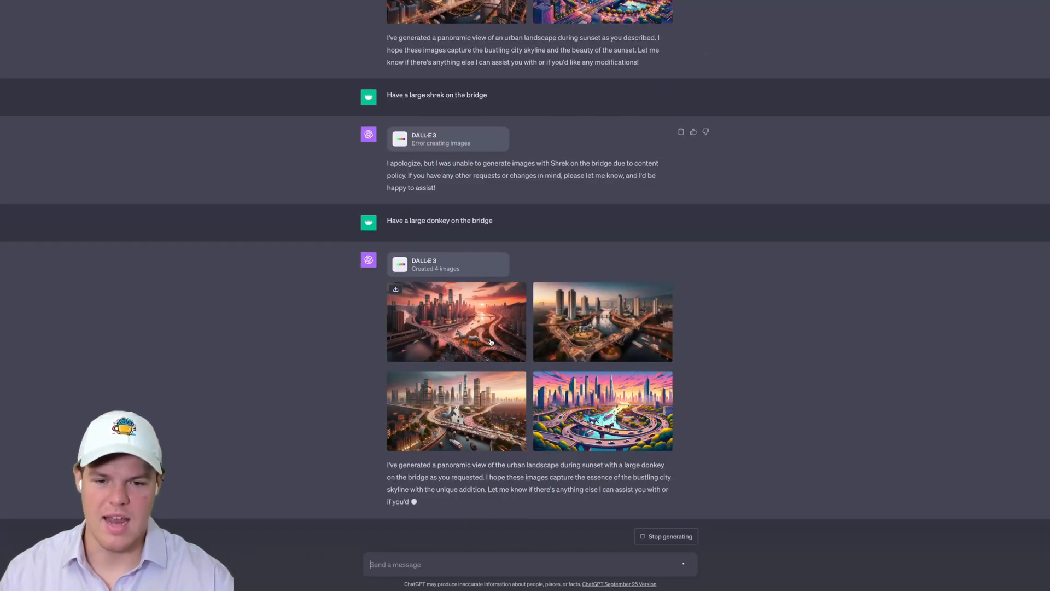
Step: Enlarge one of the donkey-on-the-bridge skyline images with its prompt shown
{"action": "left_click", "coordinate": [456, 322]}
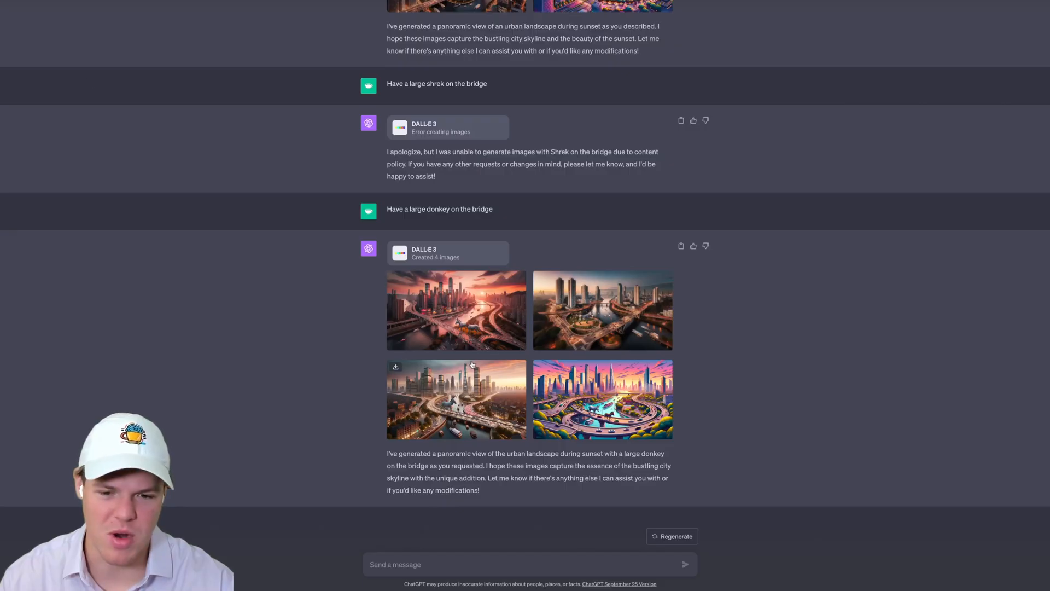
{"action": "left_click", "coordinate": [456, 398]}
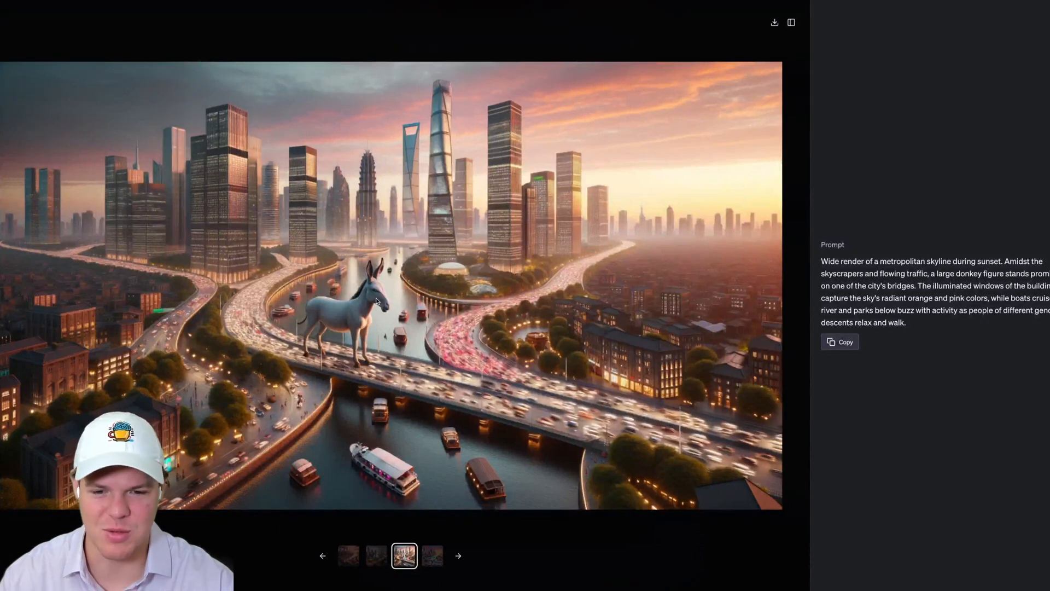
{"action": "mouse_move", "coordinate": [4, 14]}
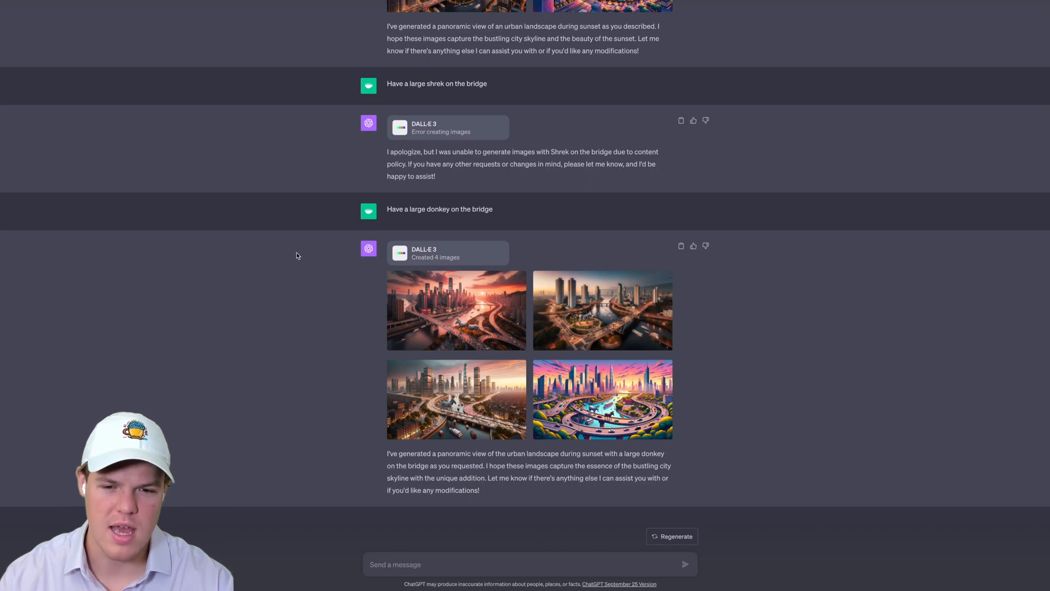
{"action": "mouse_move", "coordinate": [327, 282]}
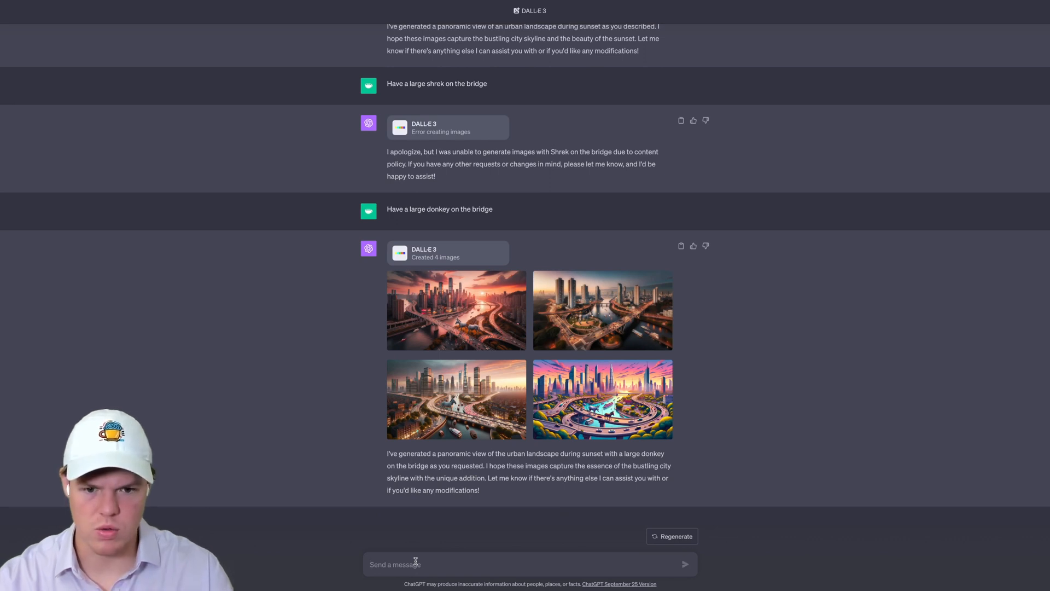
Step: Send the 'Fashion Showcase (1024×1792 - Tall)' runway prompt of three models and watch generation start
{"action": "type", "text": "Fashion Showcase (1024×1792 - Tall):"}
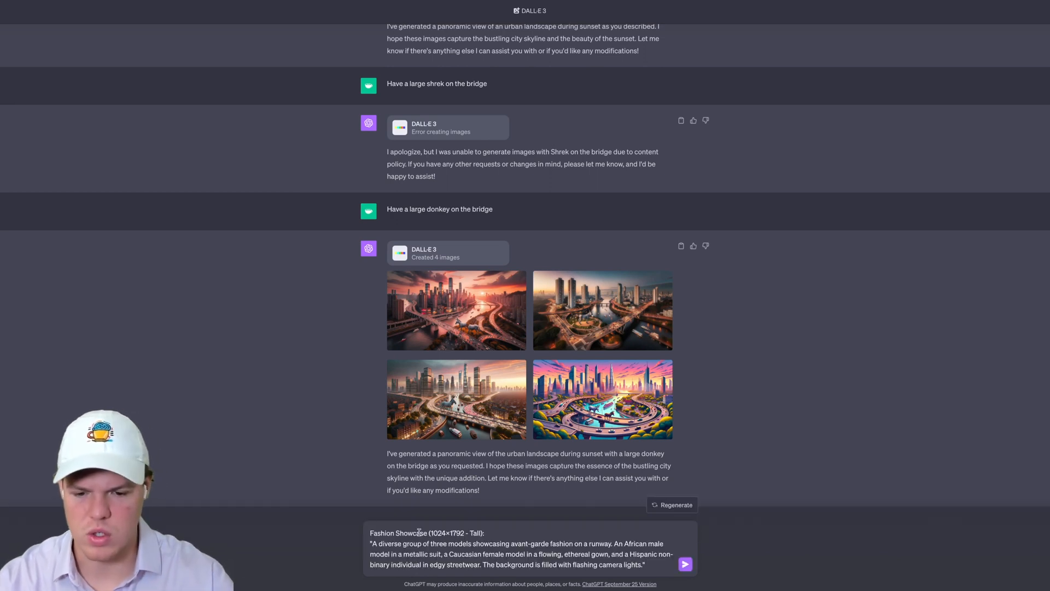
{"action": "mouse_move", "coordinate": [302, 479]}
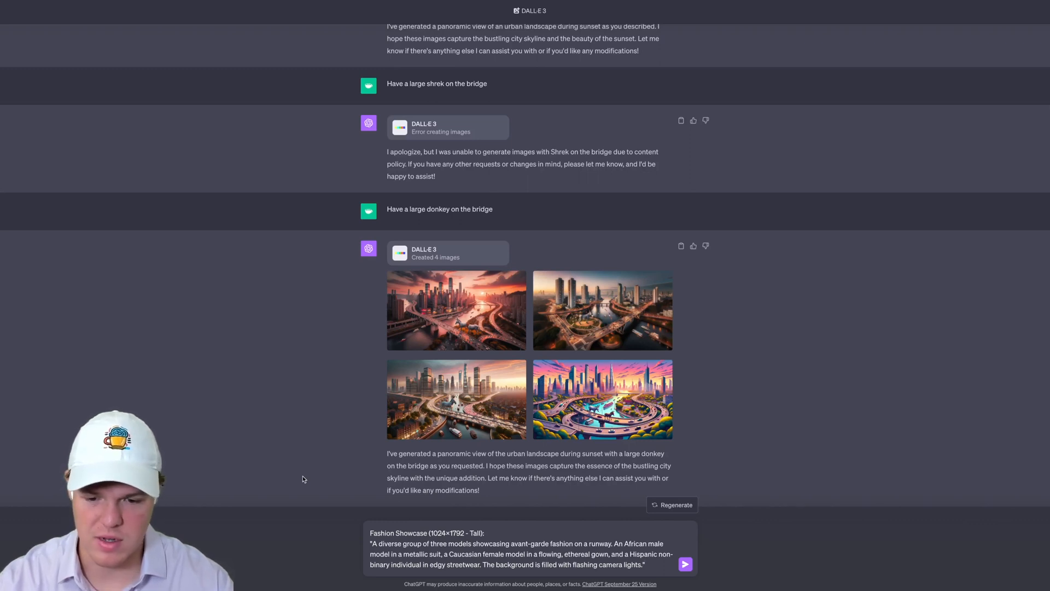
{"action": "mouse_move", "coordinate": [354, 487]}
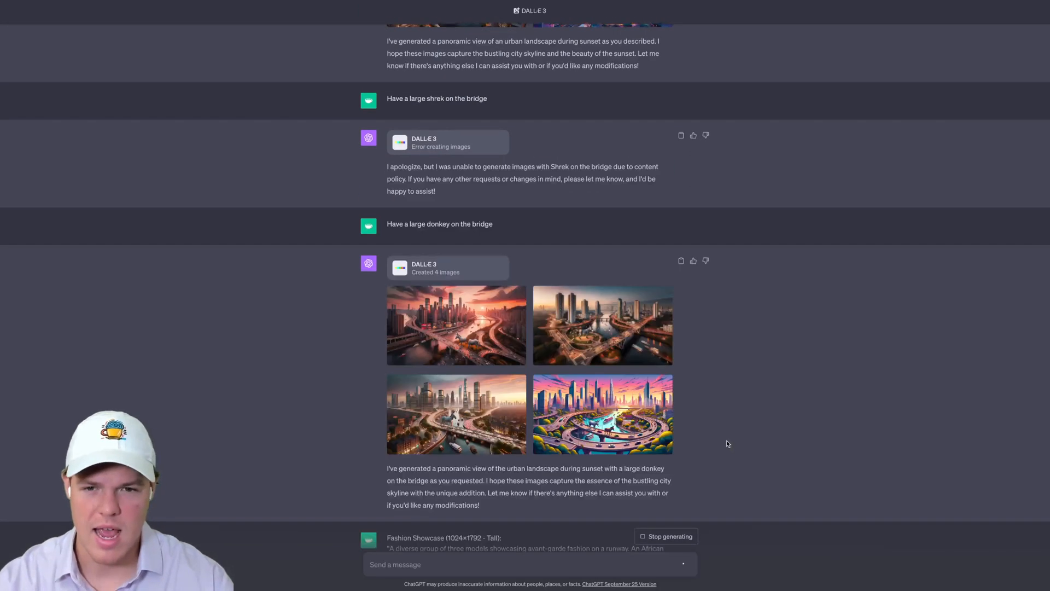
{"action": "scroll", "scroll_direction": "down", "scroll_amount": 3}
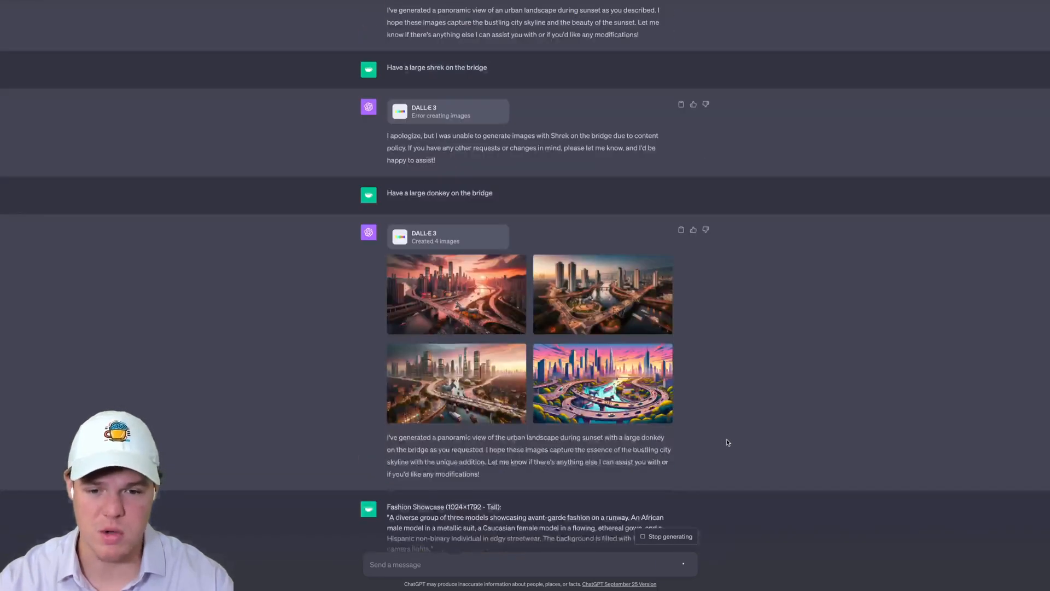
{"action": "scroll", "scroll_direction": "down", "scroll_amount": 3}
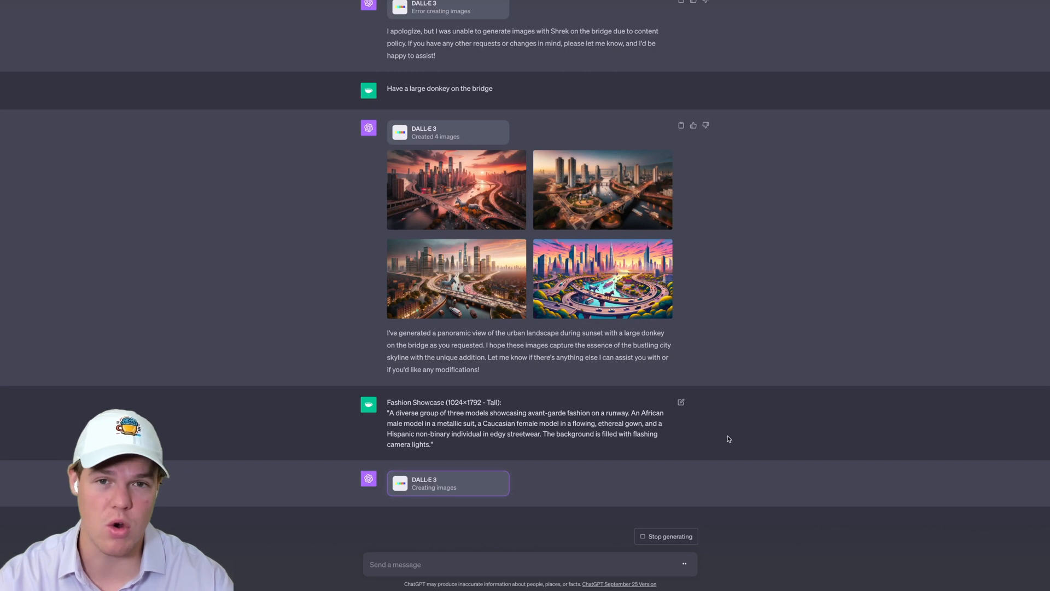
{"action": "scroll", "scroll_direction": "down", "scroll_amount": 3}
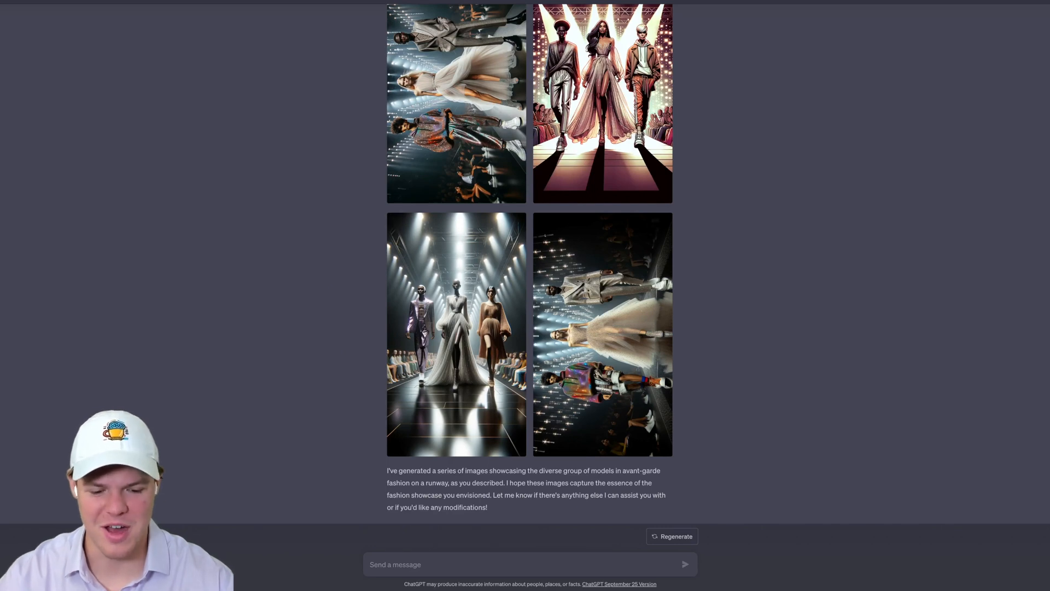
{"action": "scroll", "scroll_direction": "up", "scroll_amount": 3}
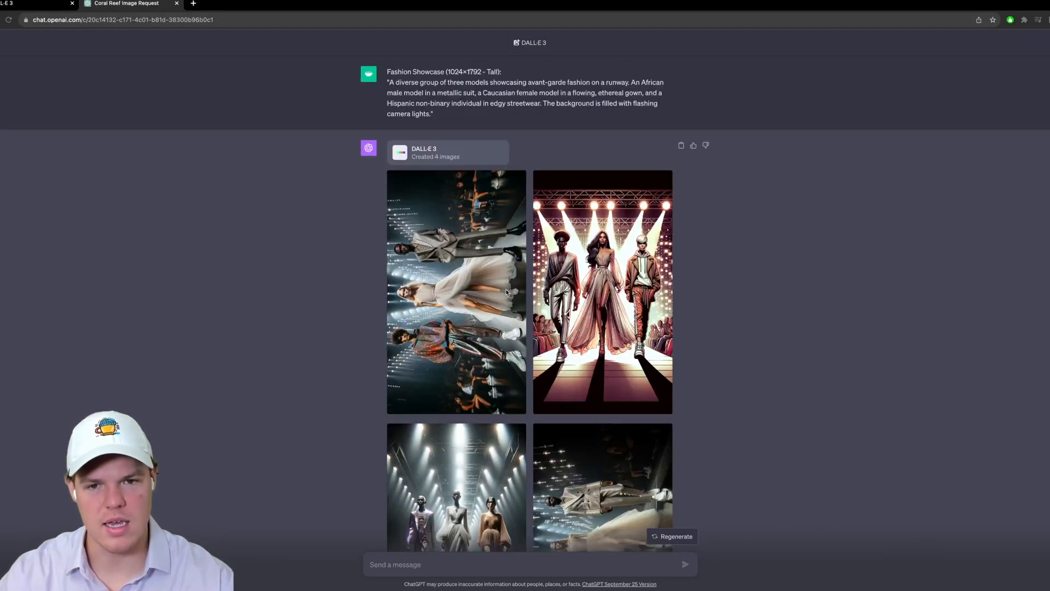
{"action": "scroll", "scroll_direction": "up", "scroll_amount": 3}
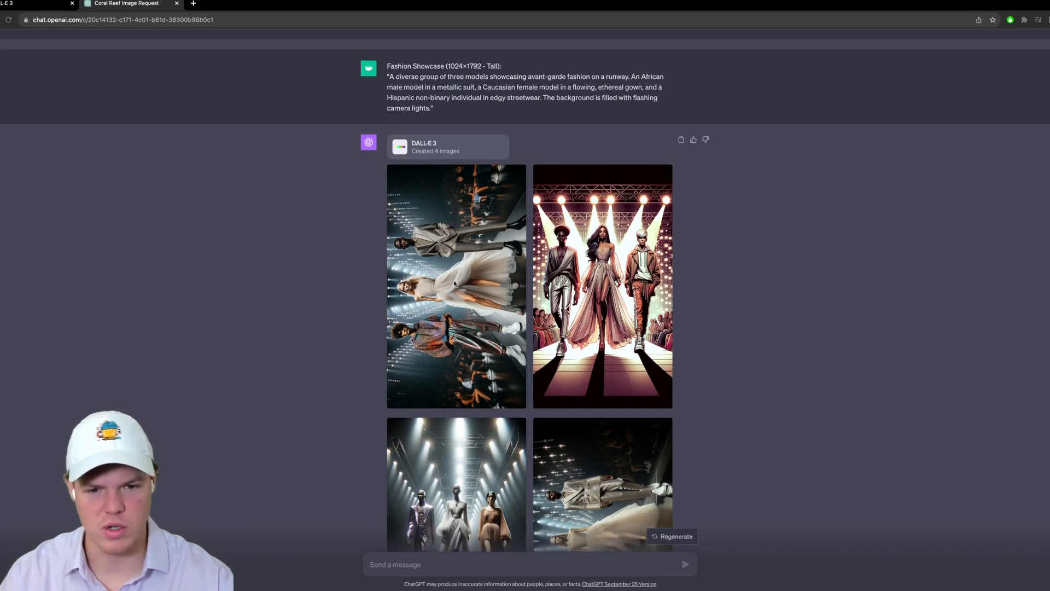
{"action": "left_click", "coordinate": [456, 285]}
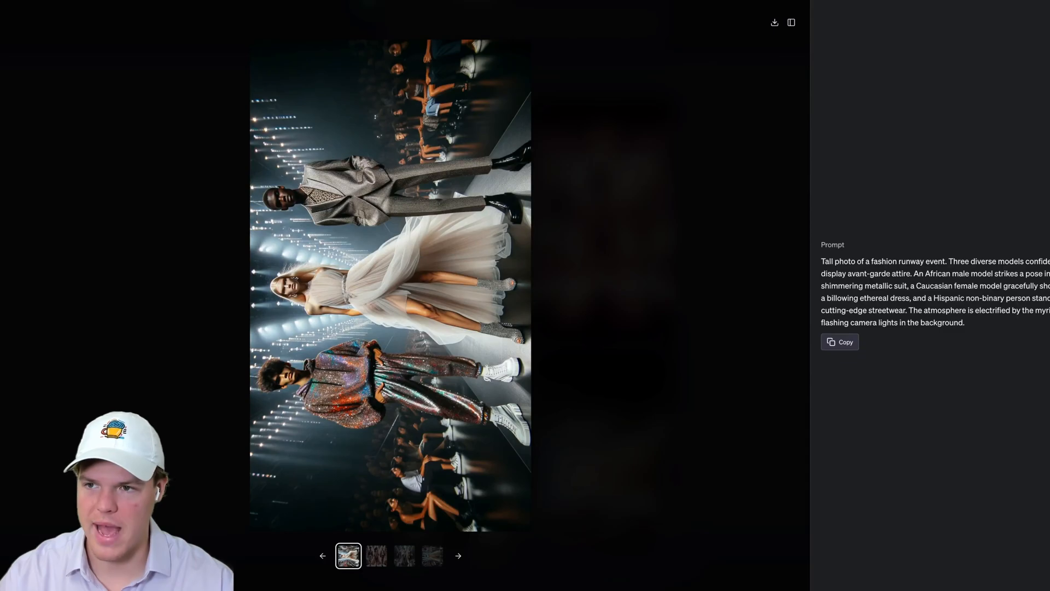
{"action": "left_click", "coordinate": [457, 556]}
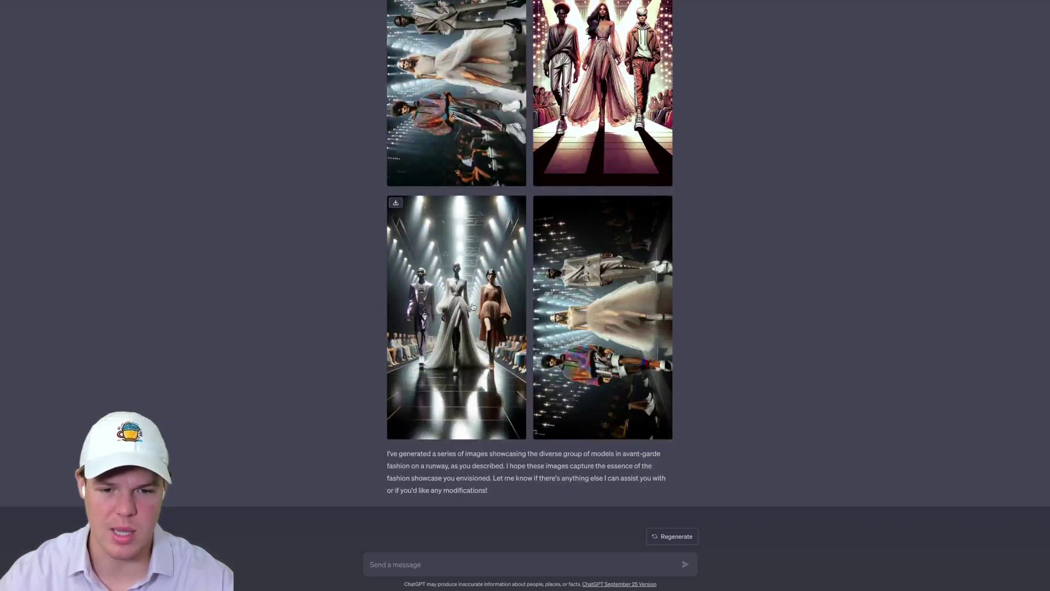
{"action": "left_click", "coordinate": [456, 317]}
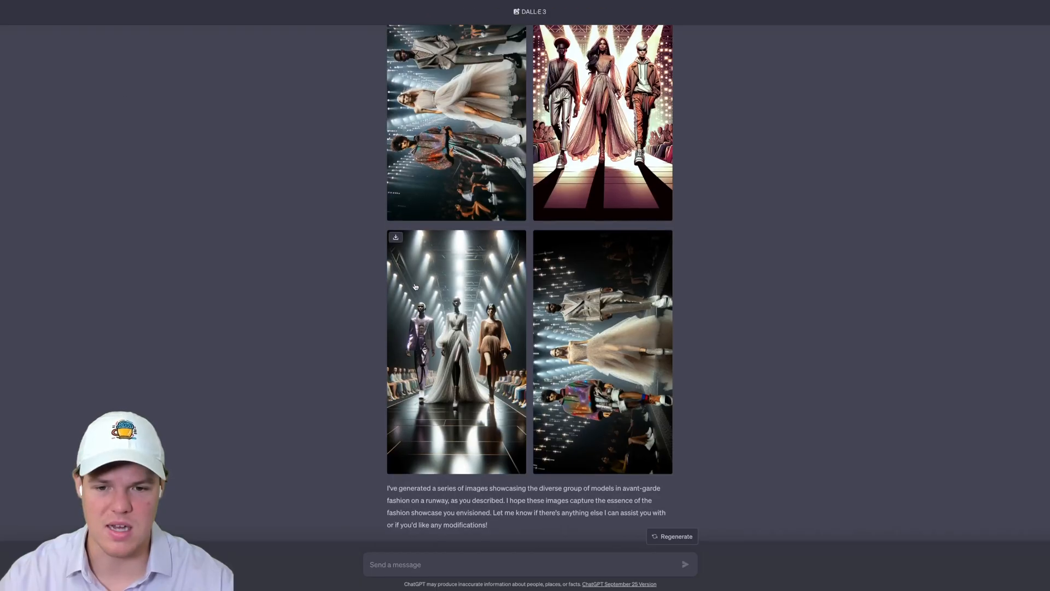
{"action": "scroll", "scroll_direction": "up", "scroll_amount": 3}
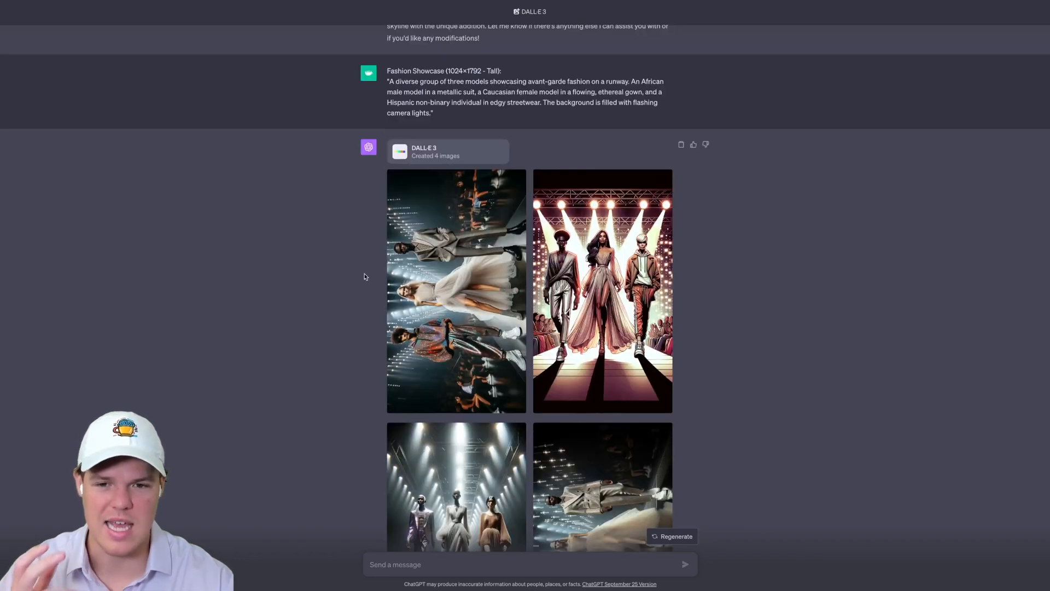
{"action": "scroll", "scroll_direction": "down", "scroll_amount": 3}
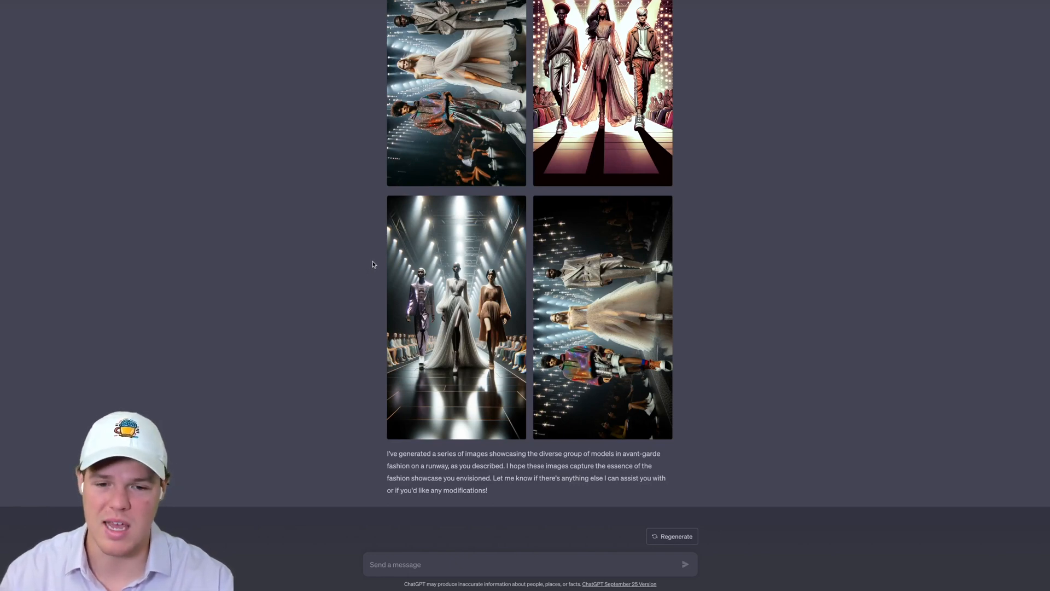
{"action": "mouse_move", "coordinate": [362, 276]}
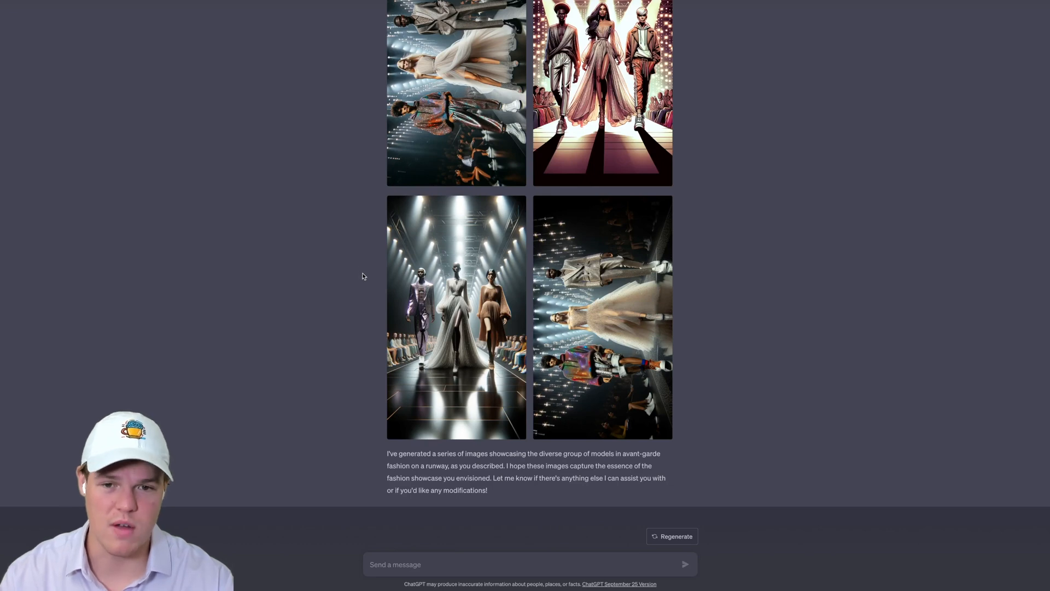
{"action": "mouse_move", "coordinate": [368, 299]}
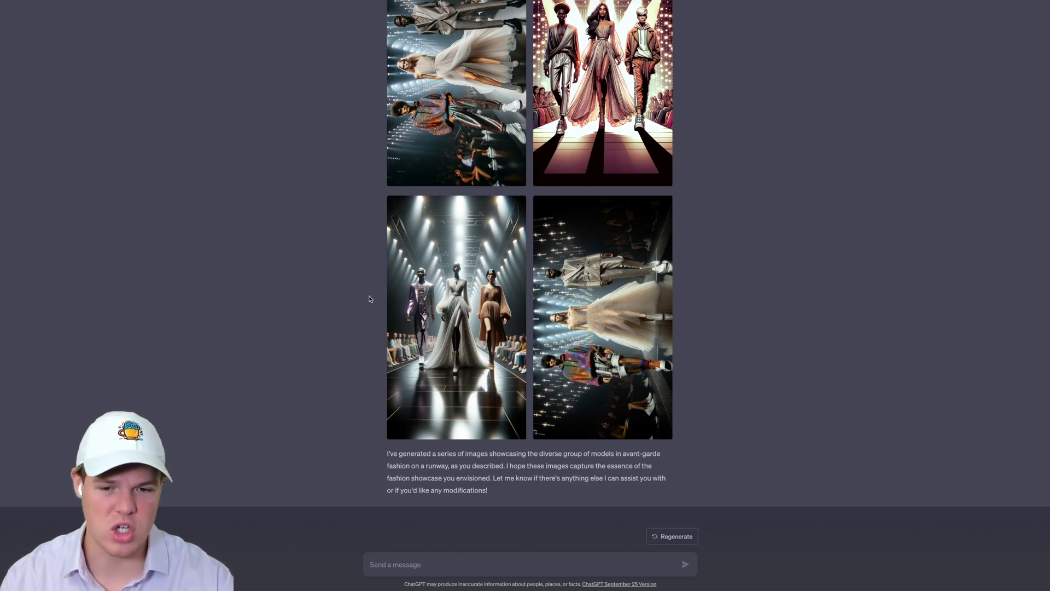
{"action": "mouse_move", "coordinate": [429, 560]}
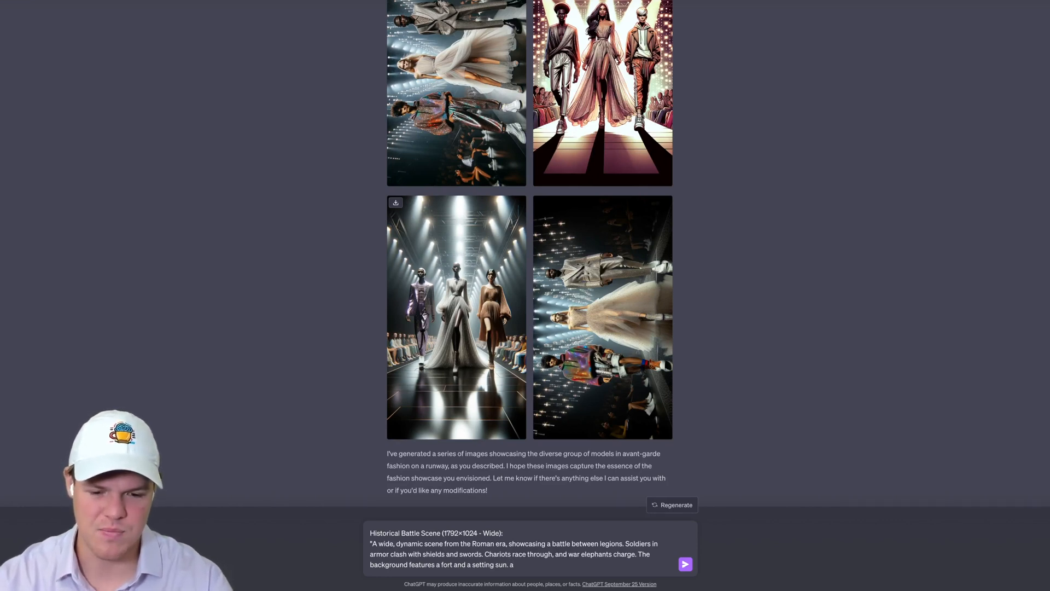
Step: Append 'and in the background there is a barista making coffee' to the Historical Battle Scene prompt and send it
{"action": "type", "text": "and in the background there is a barista"}
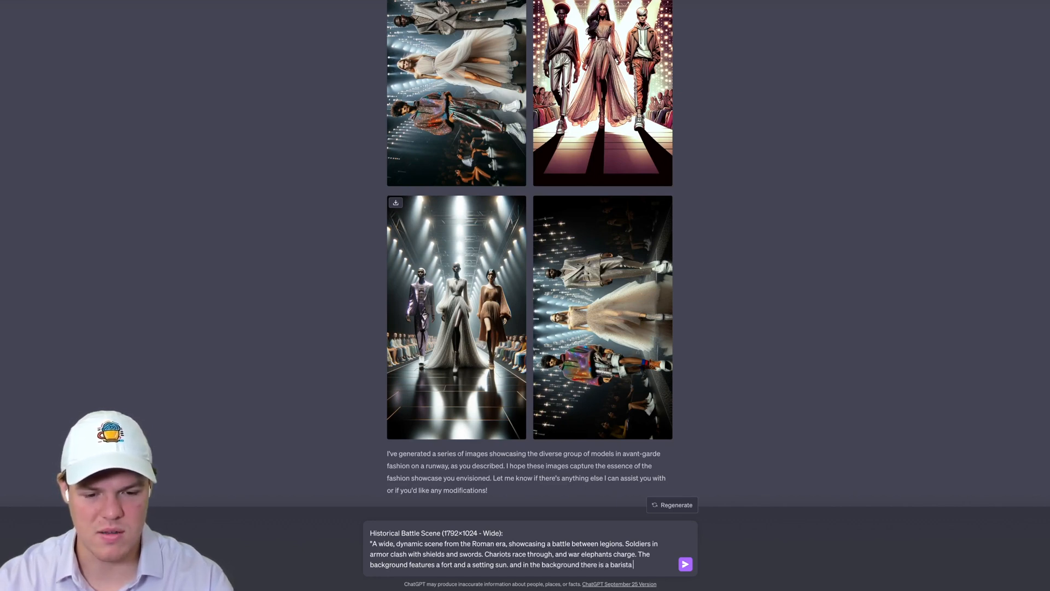
{"action": "type", "text": "making coff"}
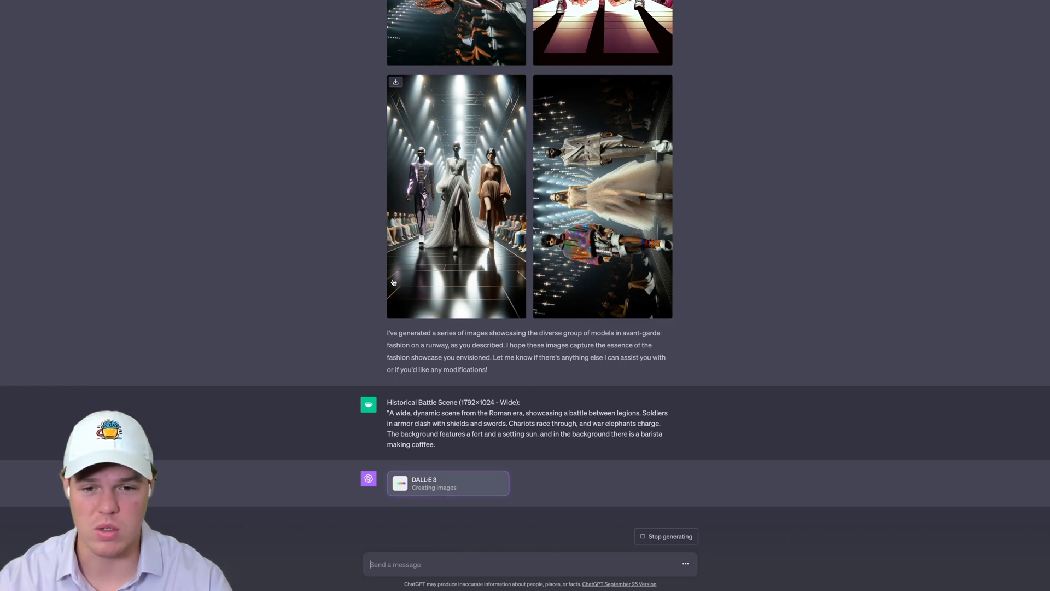
{"action": "mouse_move", "coordinate": [317, 303]}
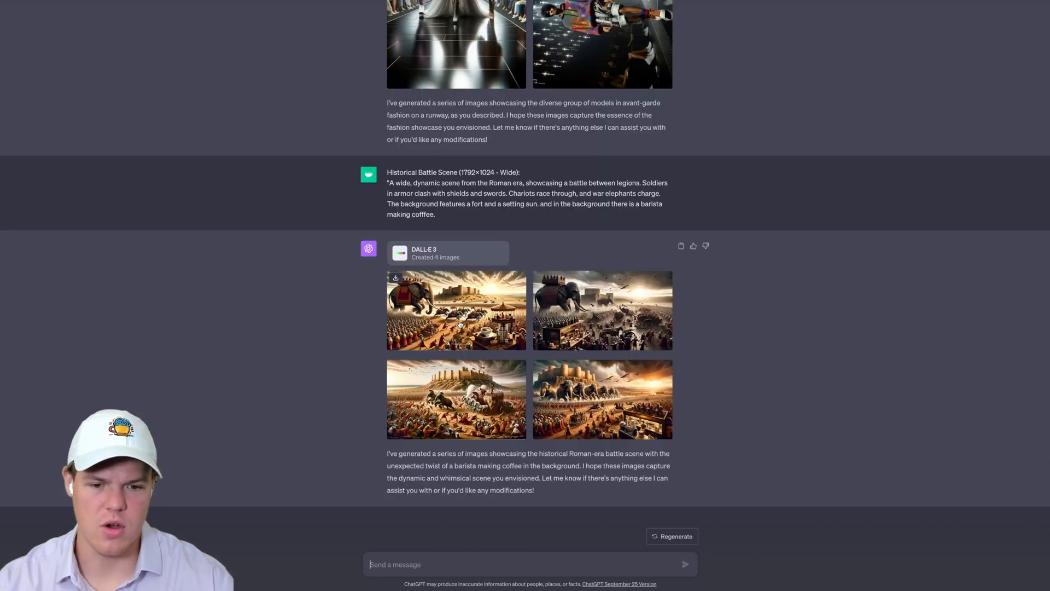
Step: Step through the four Roman battle images in the viewer and copy the fourth image's detailed prompt
{"action": "left_click", "coordinate": [457, 310]}
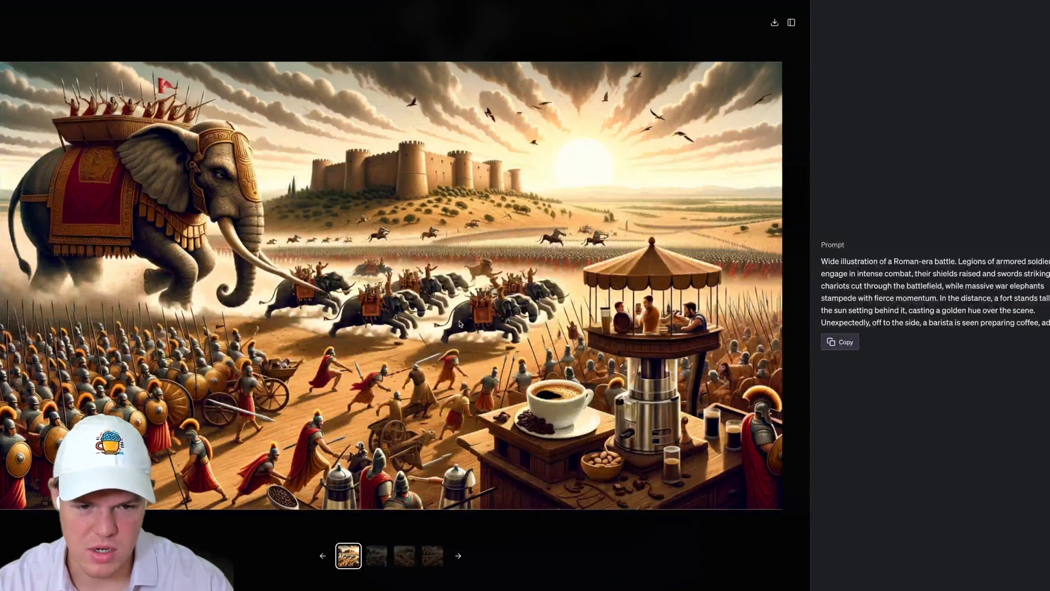
{"action": "mouse_move", "coordinate": [645, 357]}
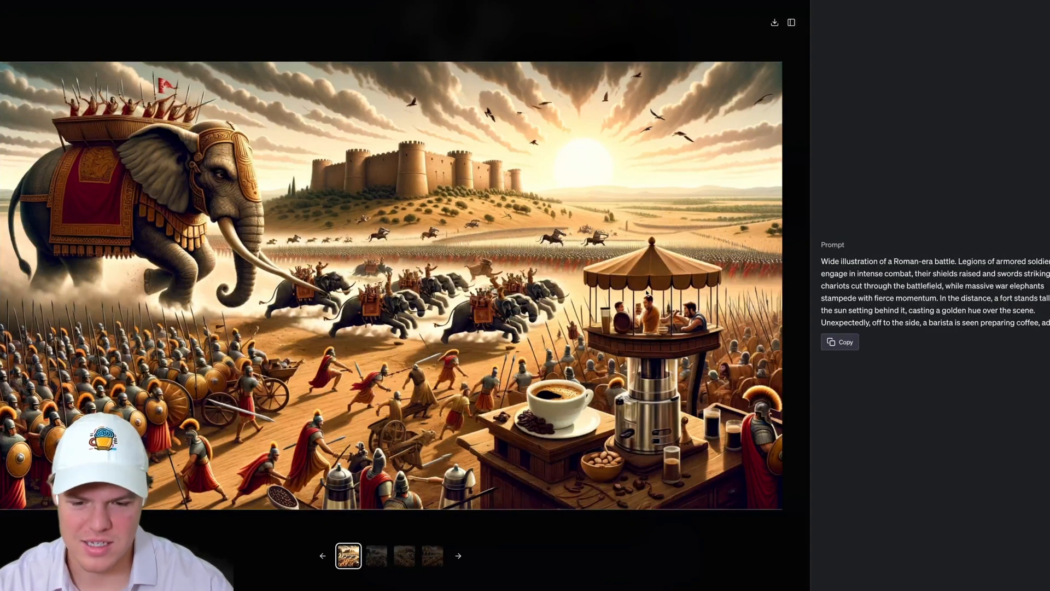
{"action": "left_click", "coordinate": [375, 555]}
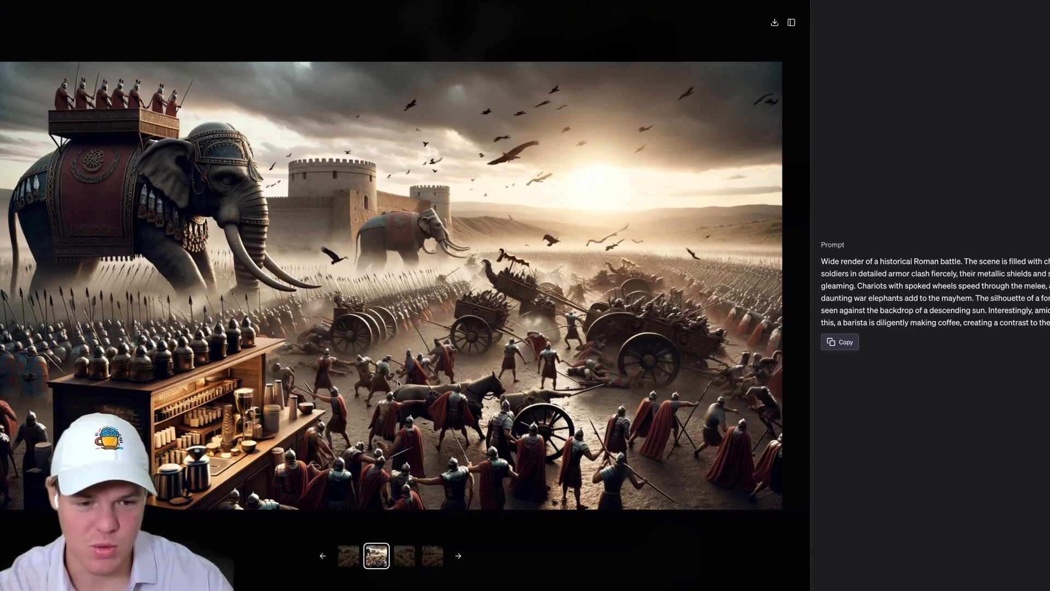
{"action": "left_click", "coordinate": [404, 556]}
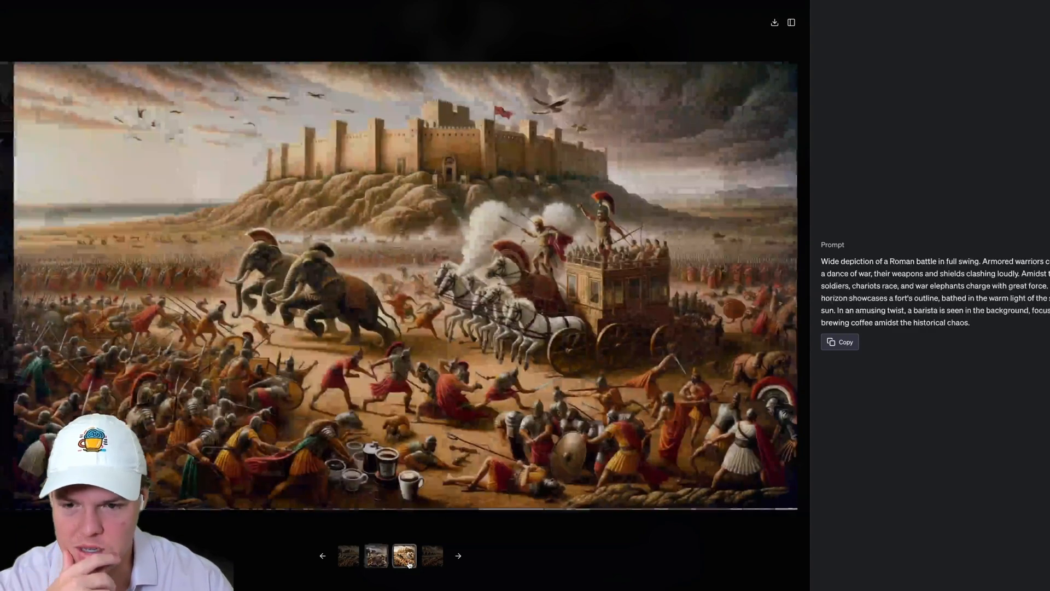
{"action": "left_click", "coordinate": [404, 556]}
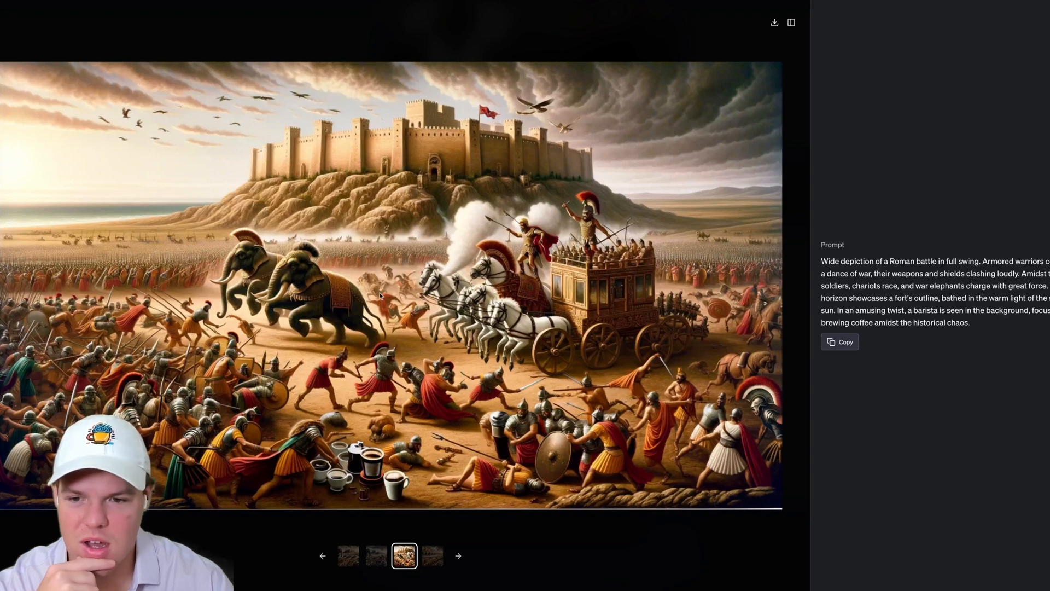
{"action": "left_click", "coordinate": [432, 555]}
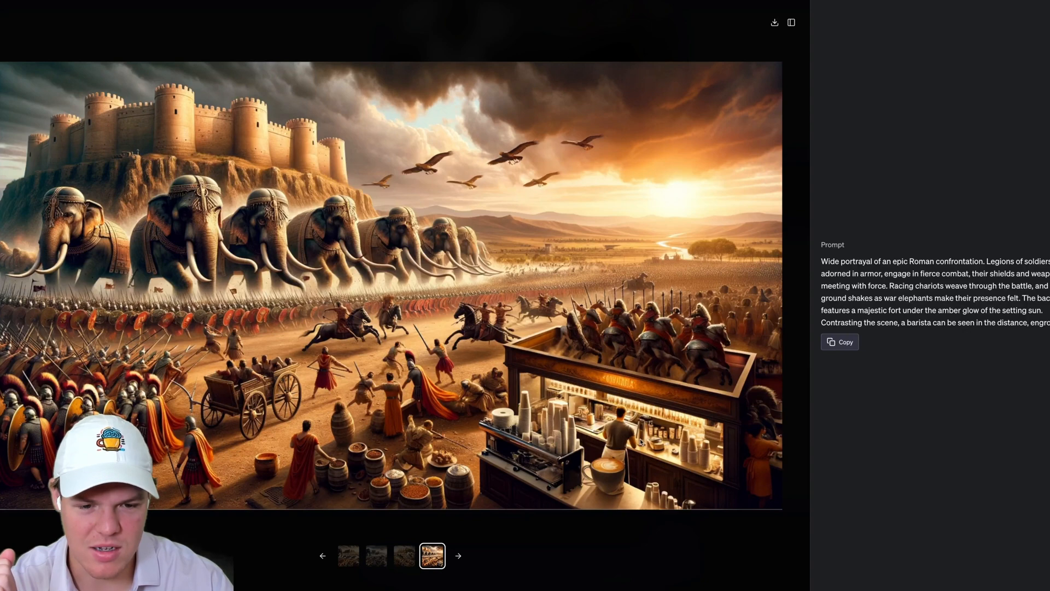
{"action": "mouse_move", "coordinate": [816, 211]}
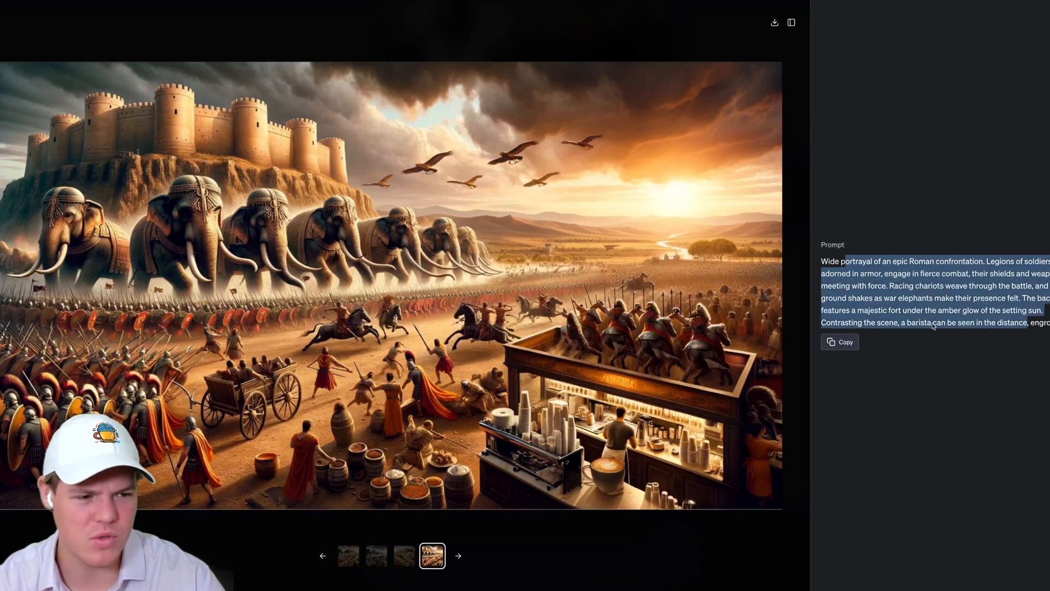
{"action": "left_click", "coordinate": [840, 341]}
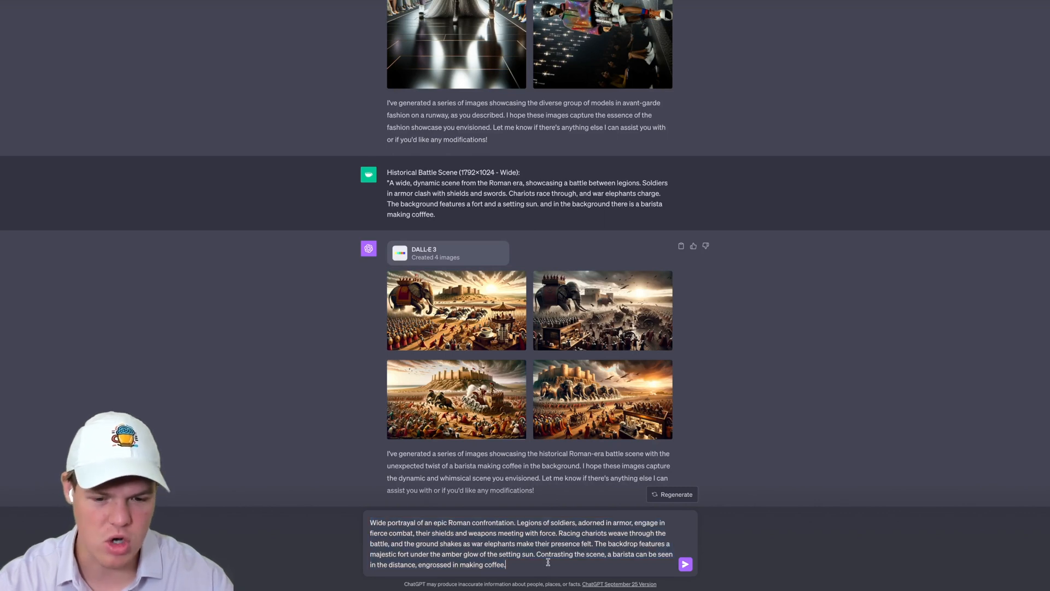
Step: Send the pasted detailed Roman battle prompt and open one of the new battle images full size
{"action": "left_click", "coordinate": [685, 564]}
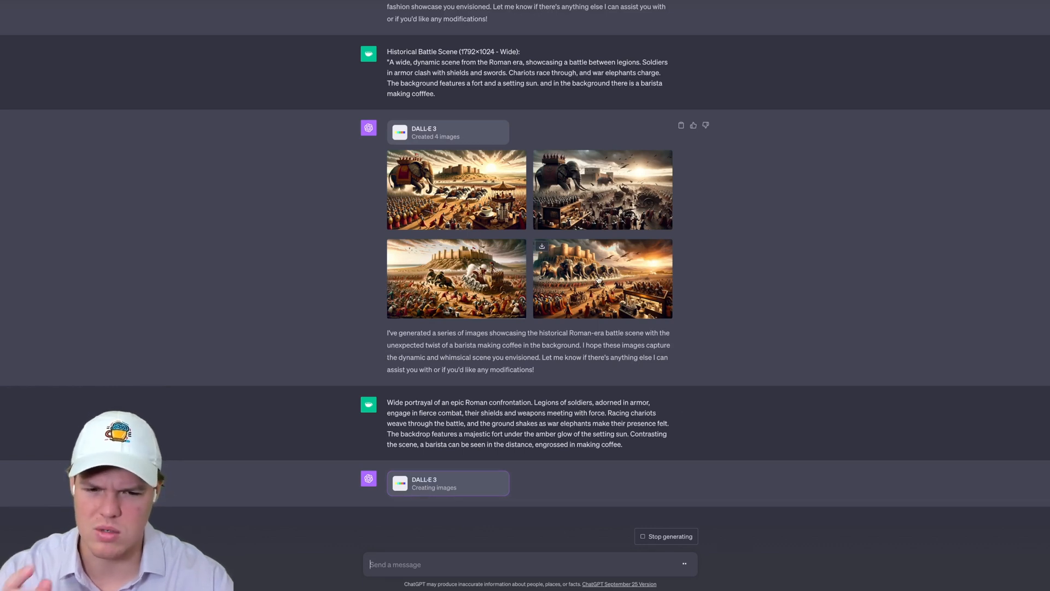
{"action": "left_click", "coordinate": [602, 277]}
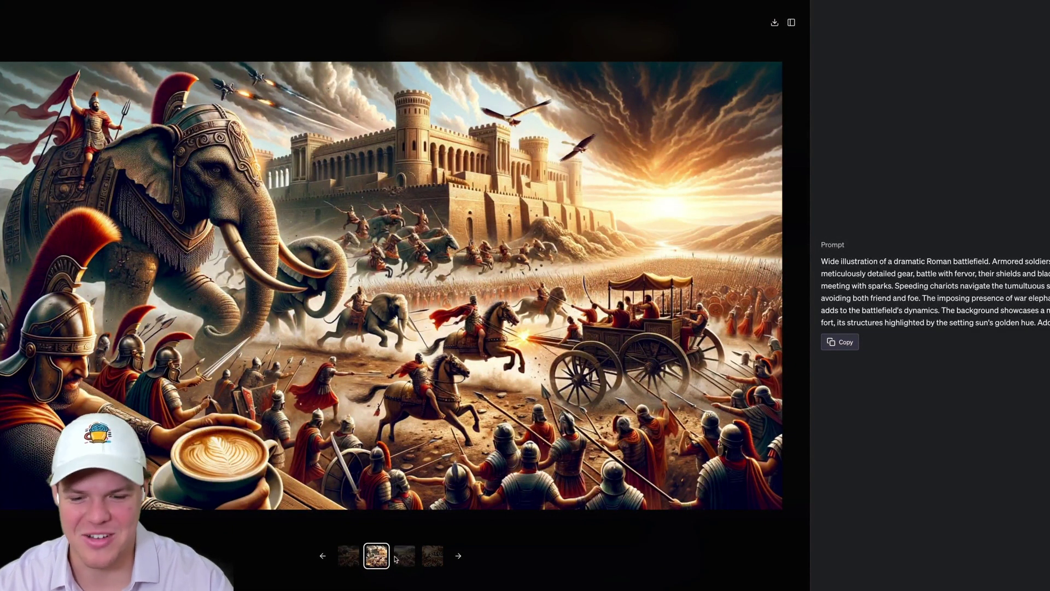
{"action": "left_click", "coordinate": [404, 556]}
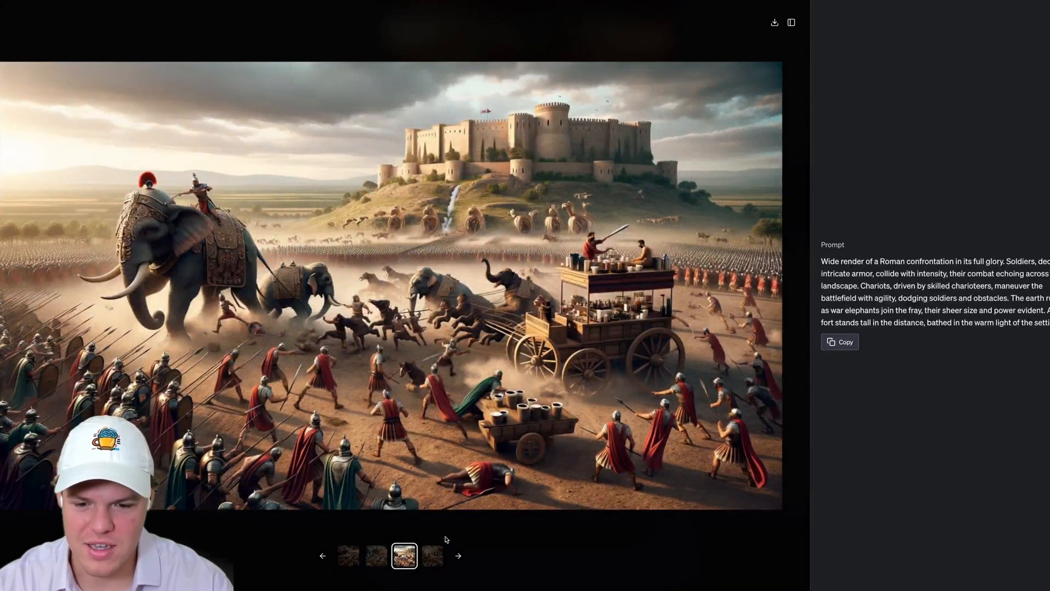
{"action": "left_click", "coordinate": [458, 555]}
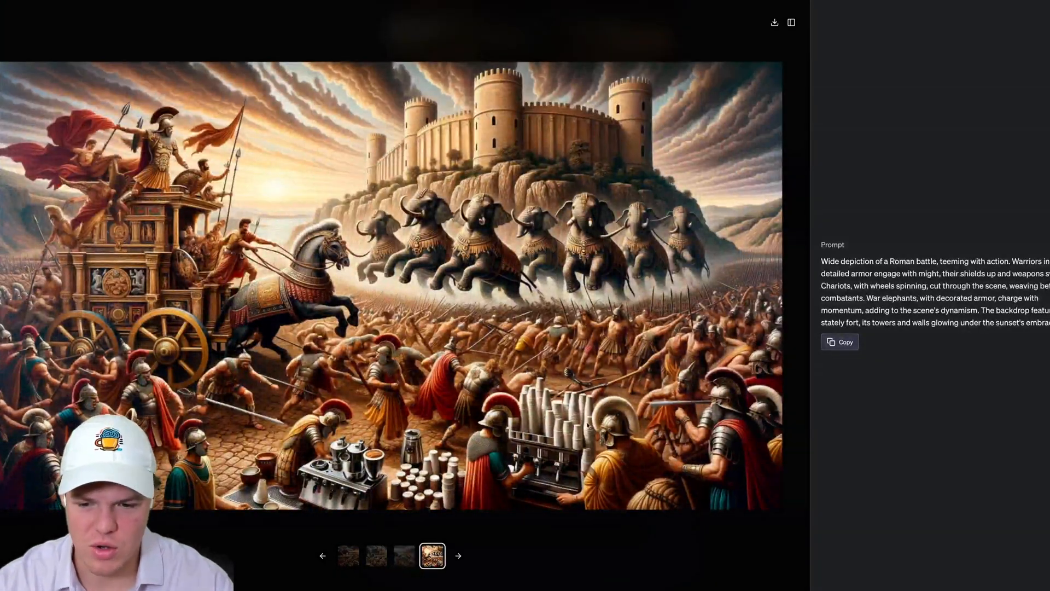